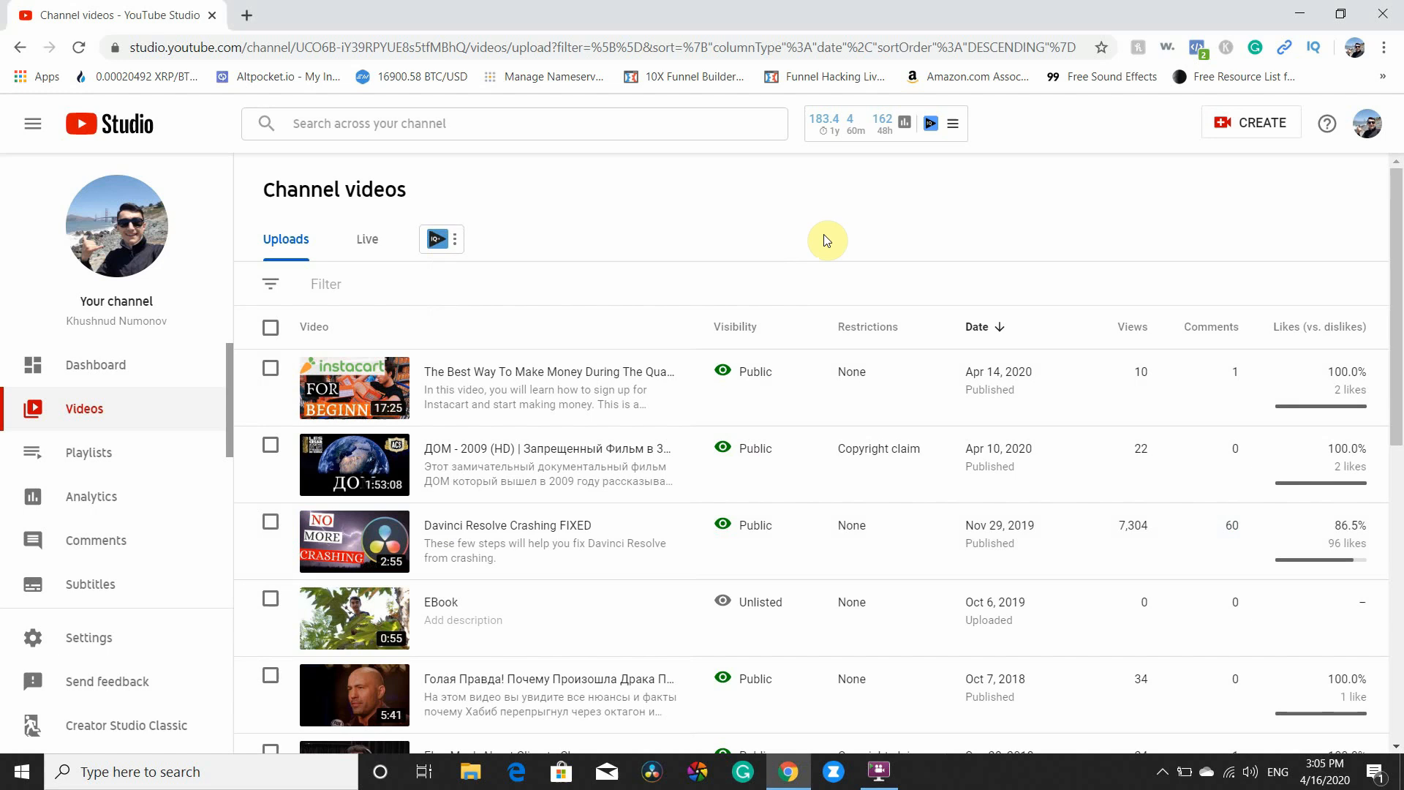
Start a new video upload and pick the Instacart file from D:\Video Editor.
{"action": "left_click", "coordinate": [1260, 123]}
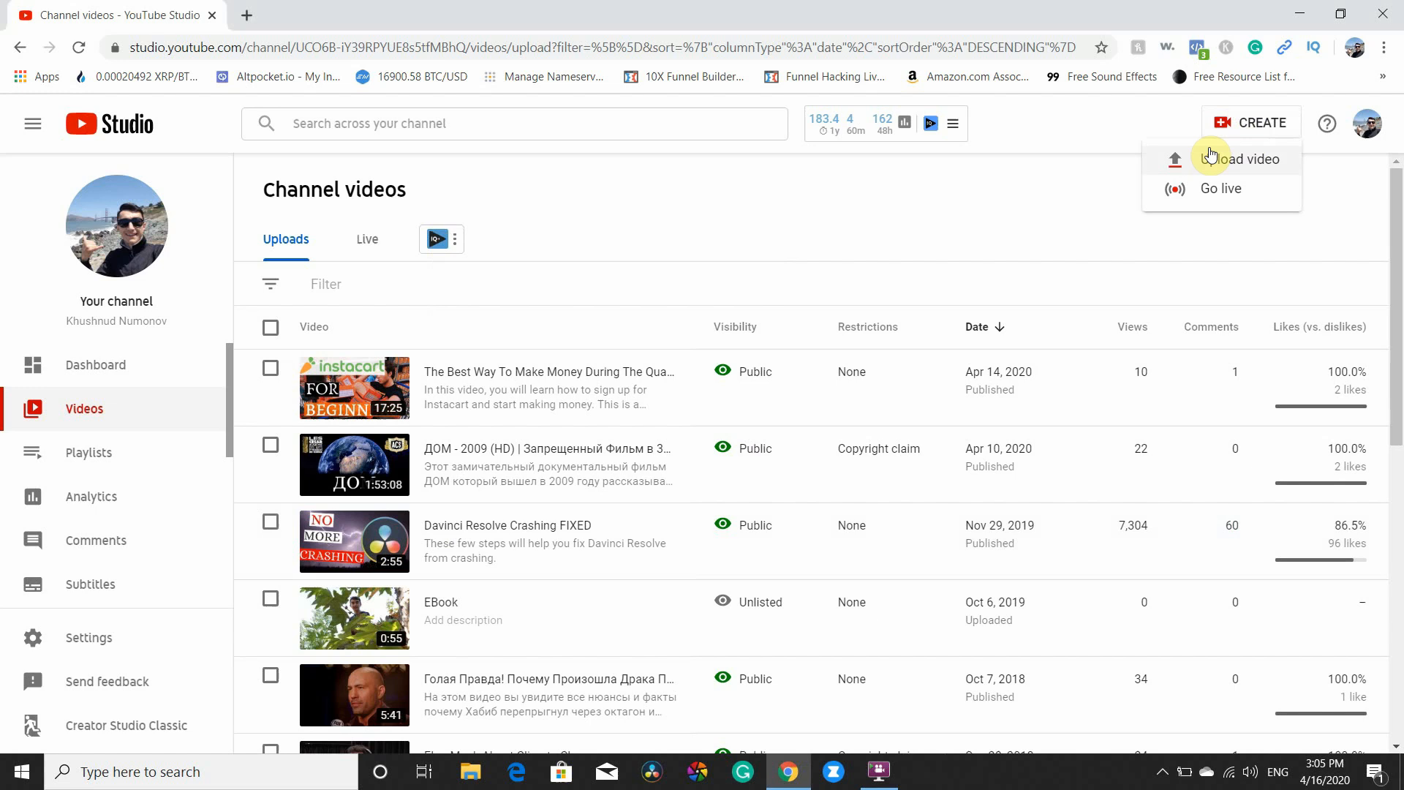
{"action": "left_click", "coordinate": [1245, 159]}
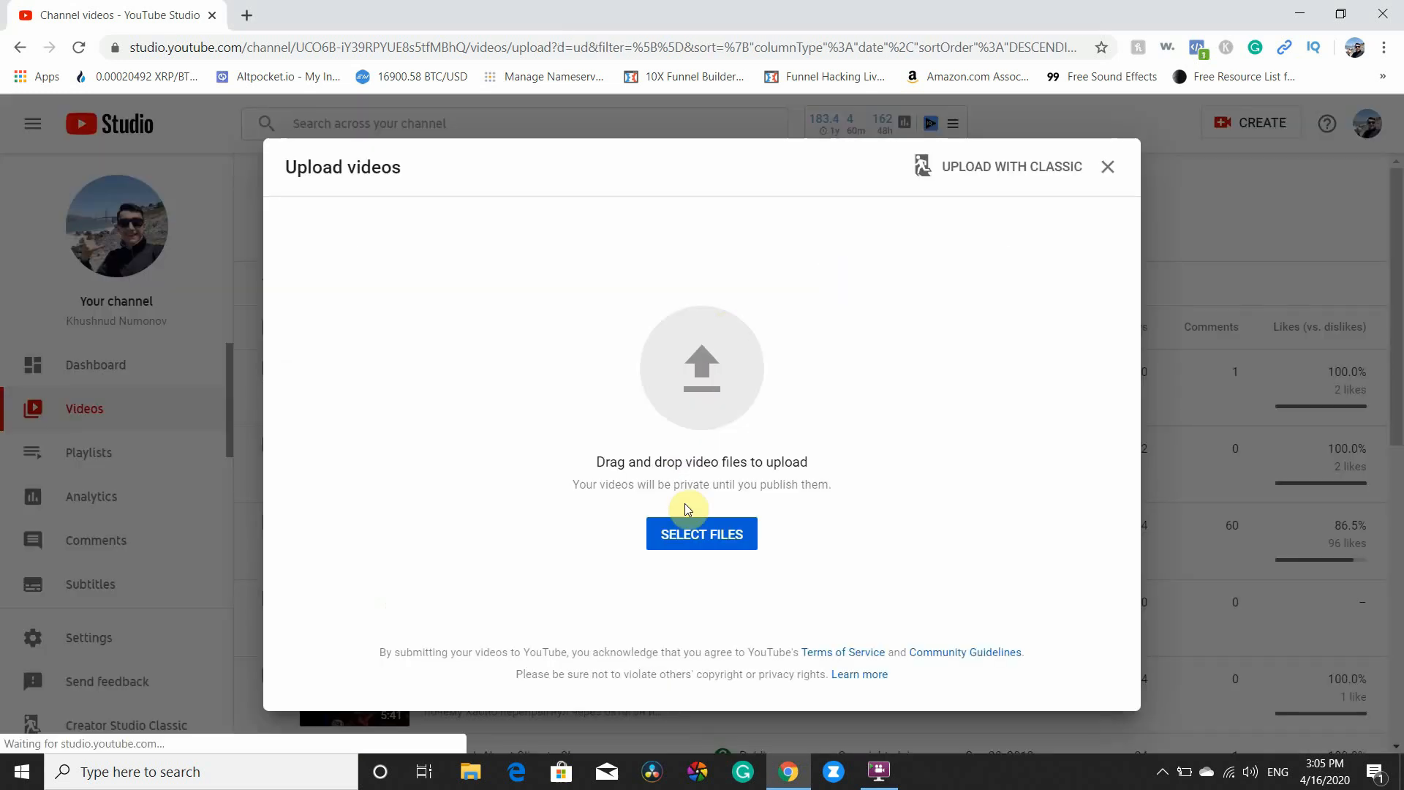
{"action": "left_click", "coordinate": [702, 534]}
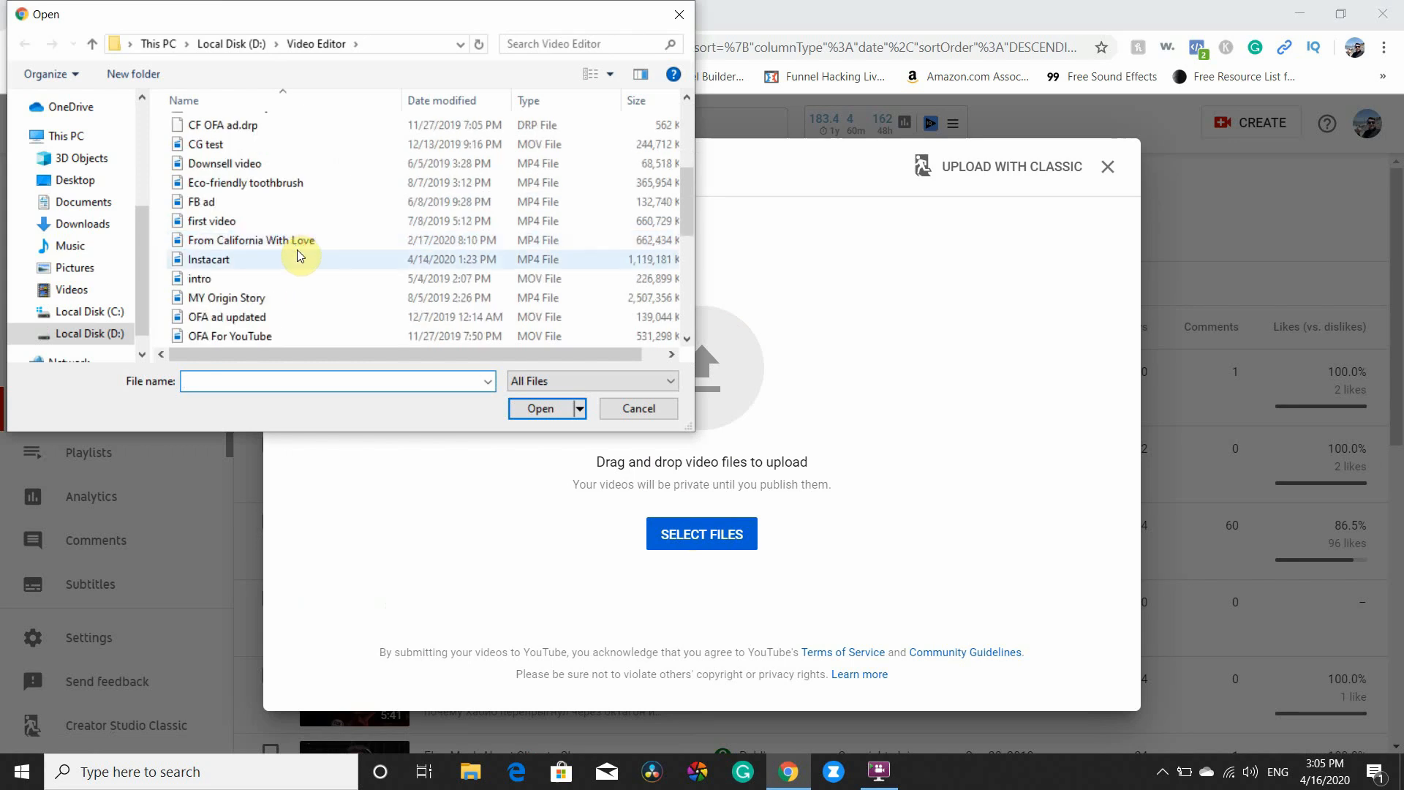
{"action": "left_click", "coordinate": [338, 381]}
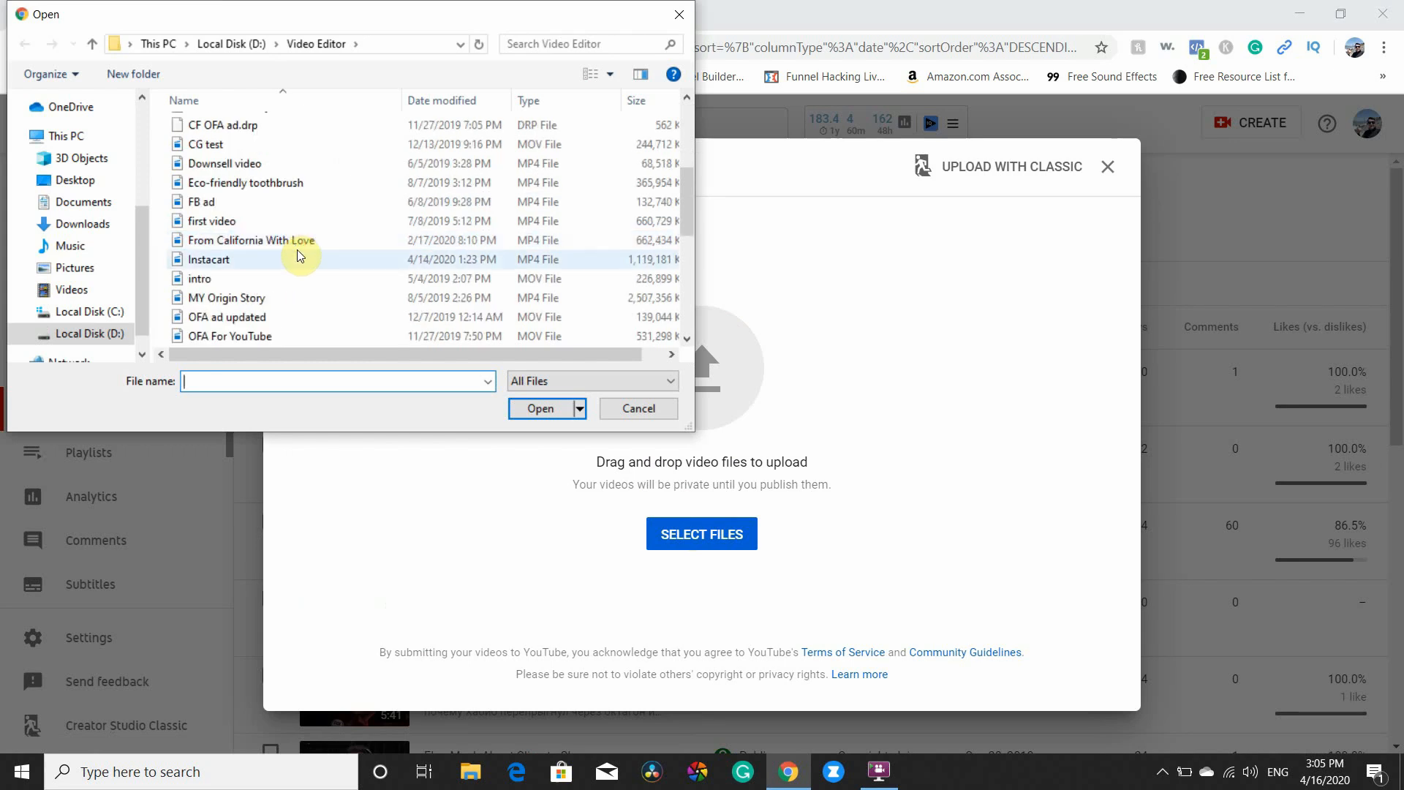
{"action": "left_click", "coordinate": [209, 259]}
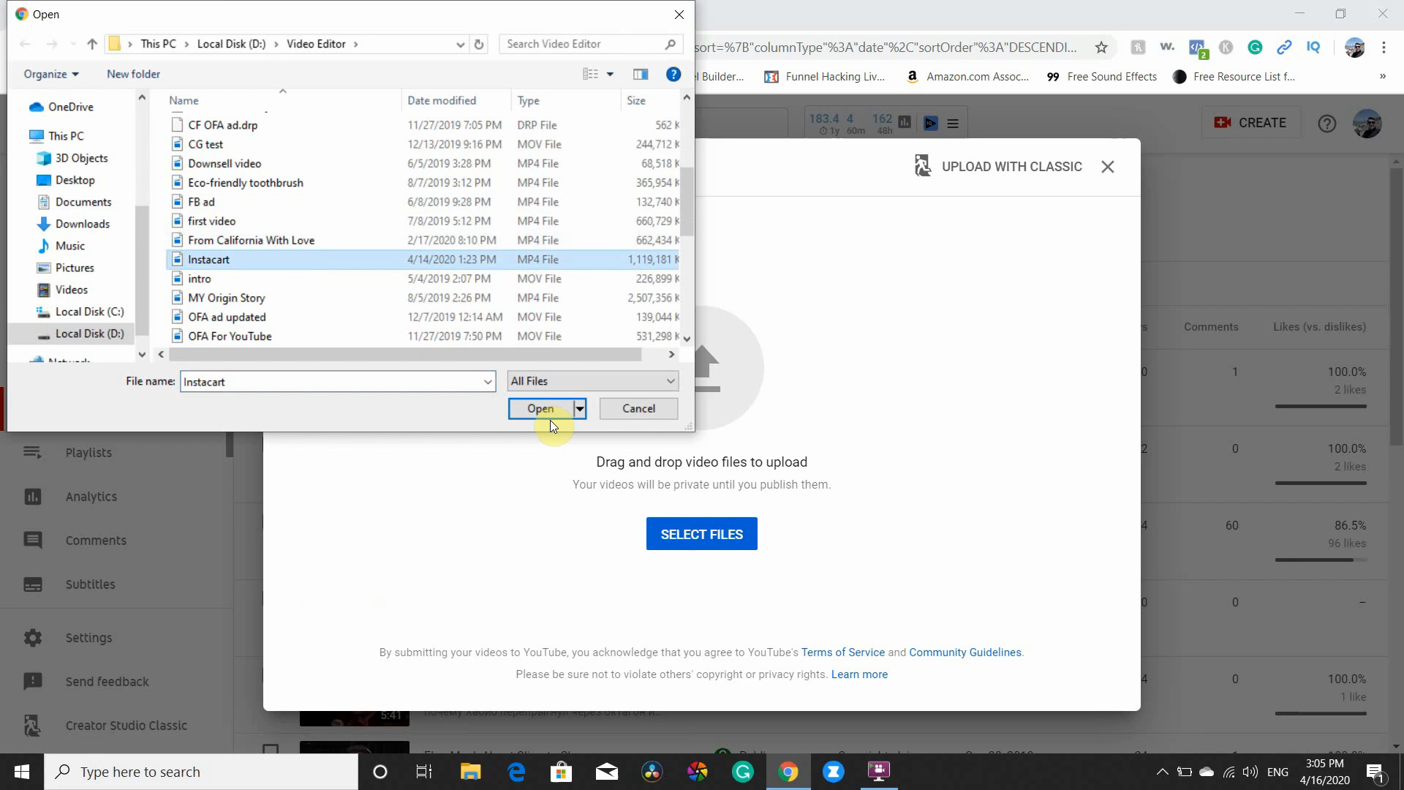
Begin uploading Instacart, close the details dialog, then cancel and confirm cancelling the upload.
{"action": "left_click", "coordinate": [539, 408]}
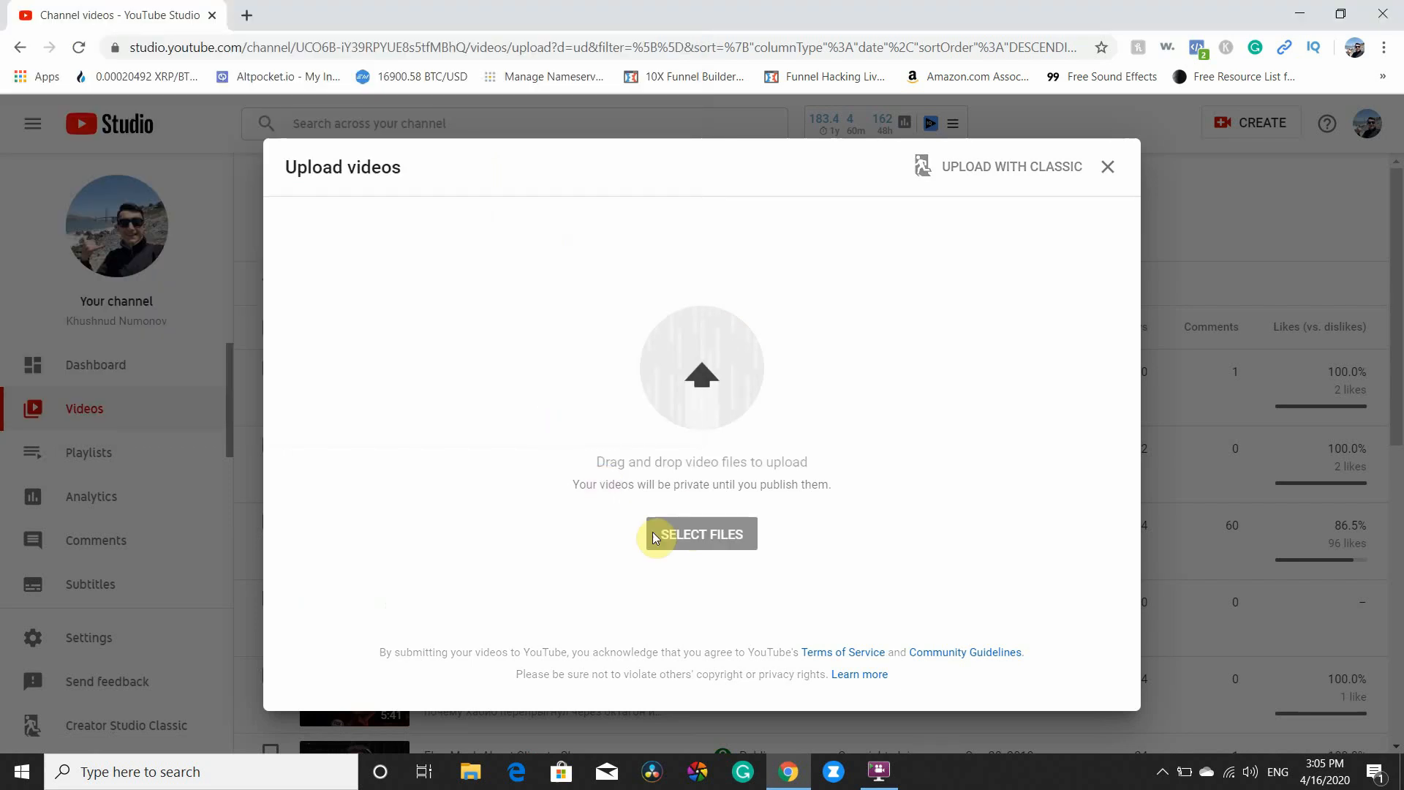
{"action": "left_click", "coordinate": [702, 534]}
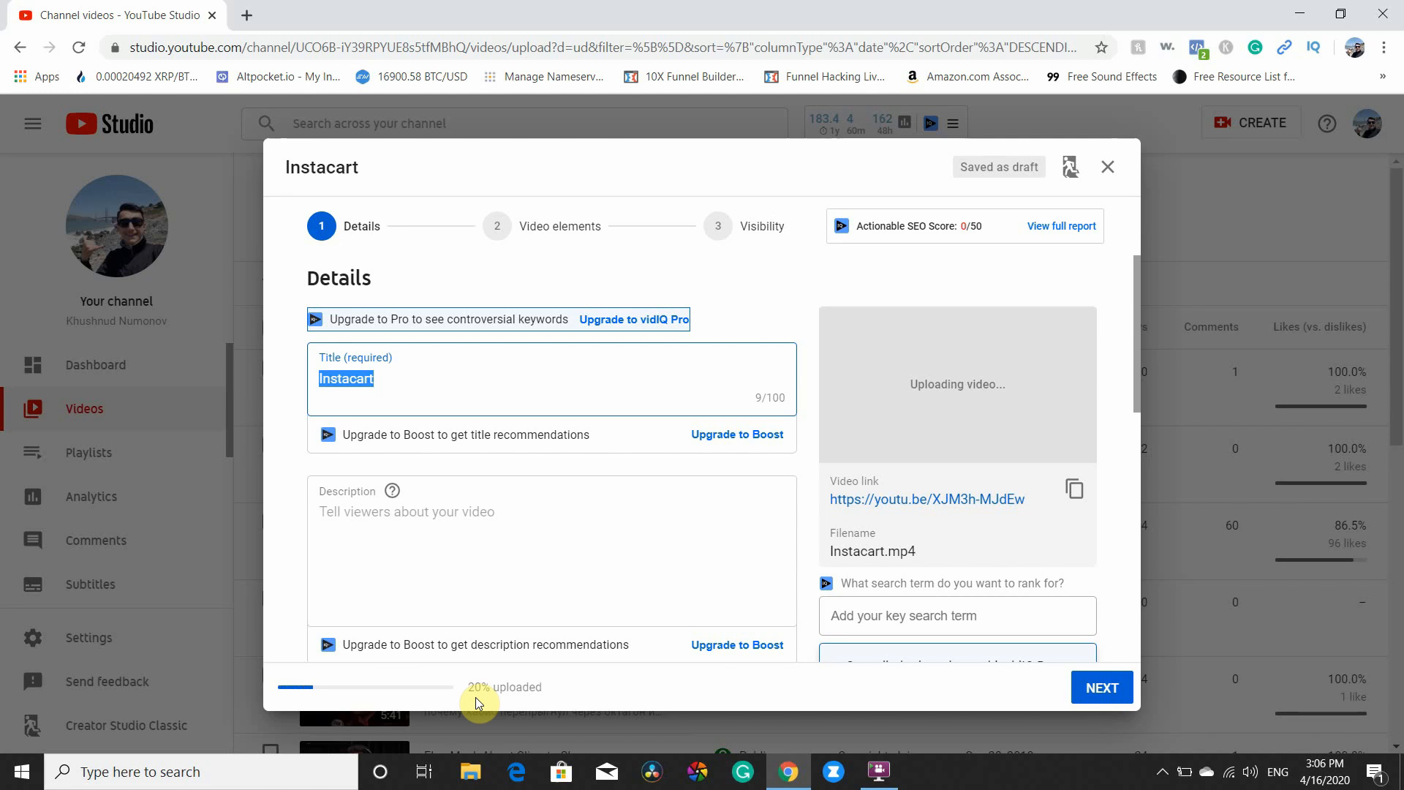
{"action": "mouse_move", "coordinate": [1133, 174]}
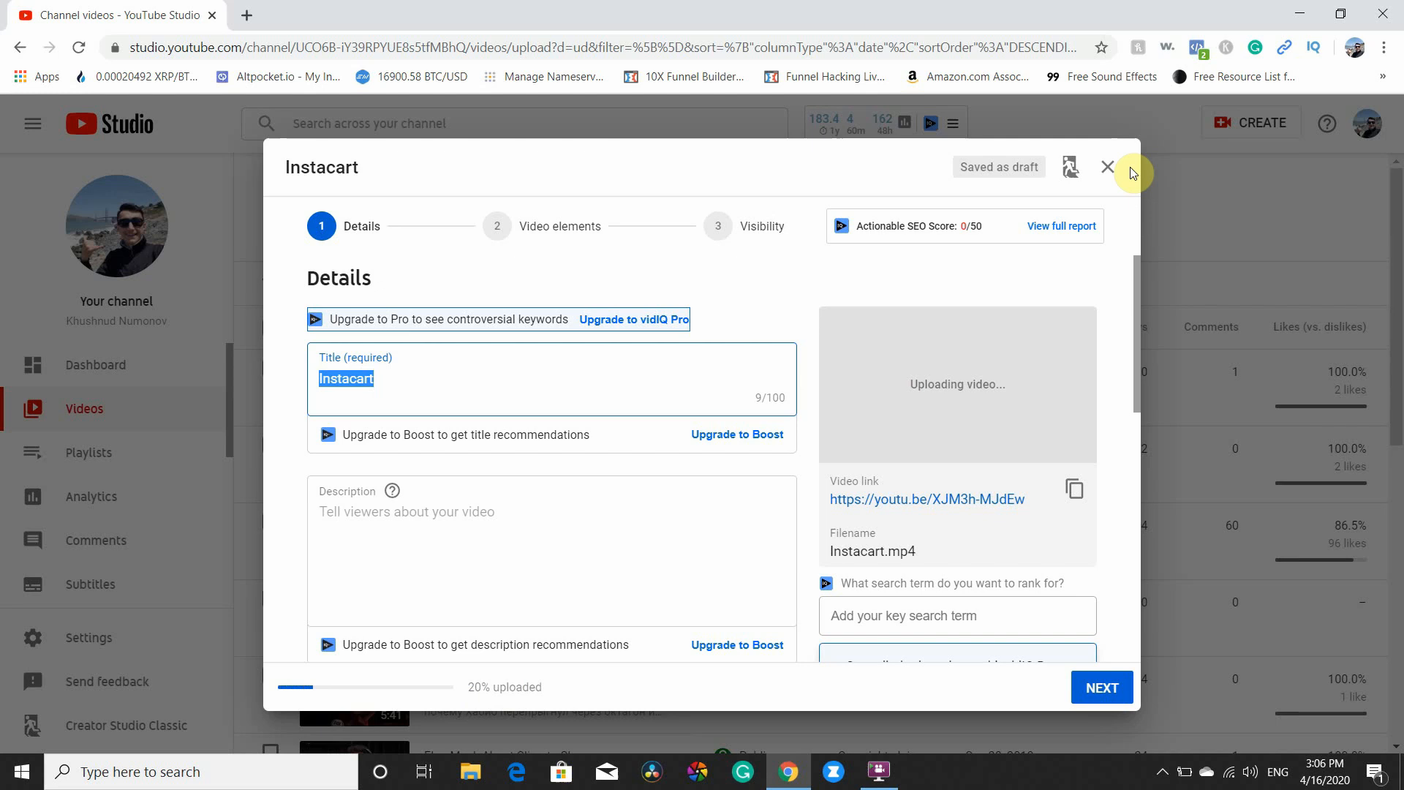
{"action": "left_click", "coordinate": [1108, 167]}
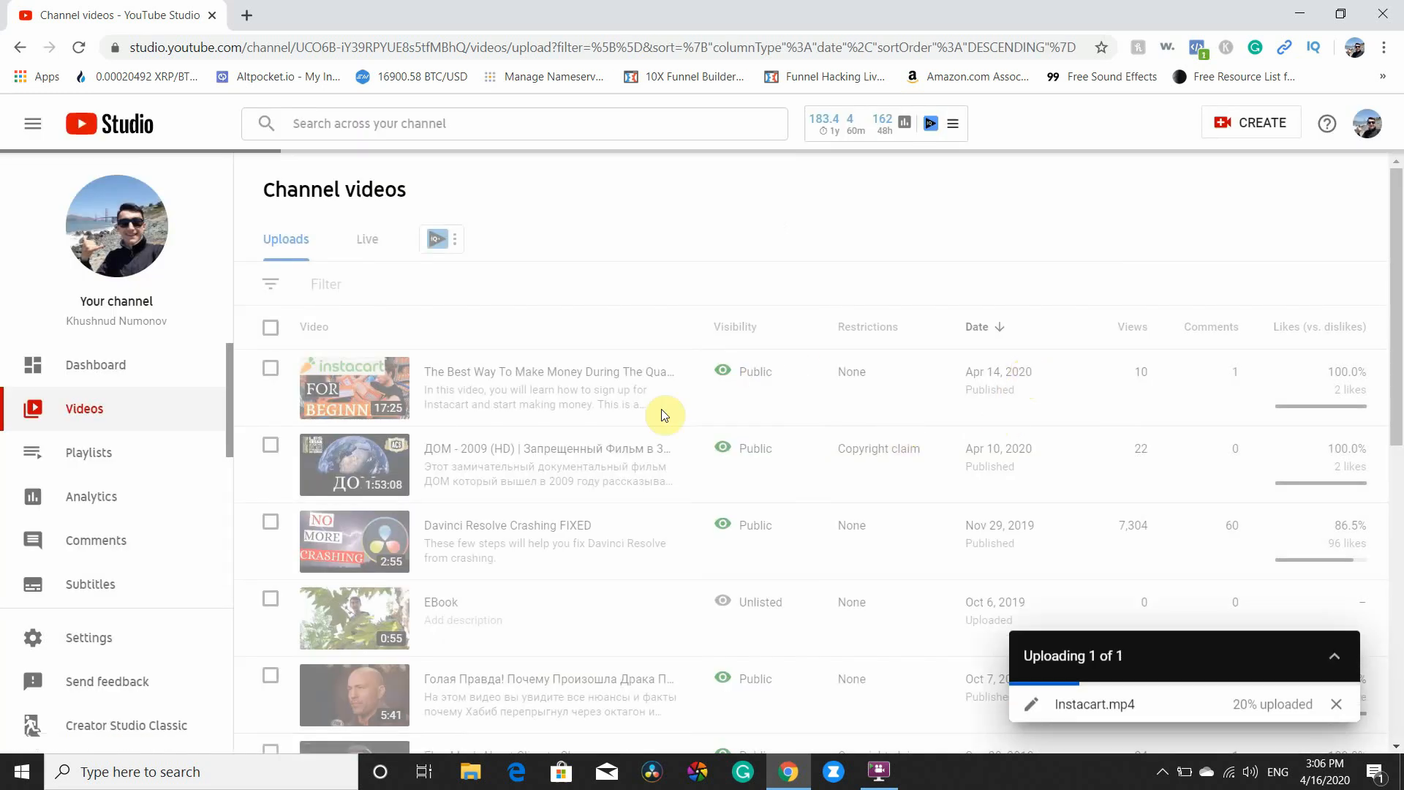
{"action": "left_click", "coordinate": [1215, 370]}
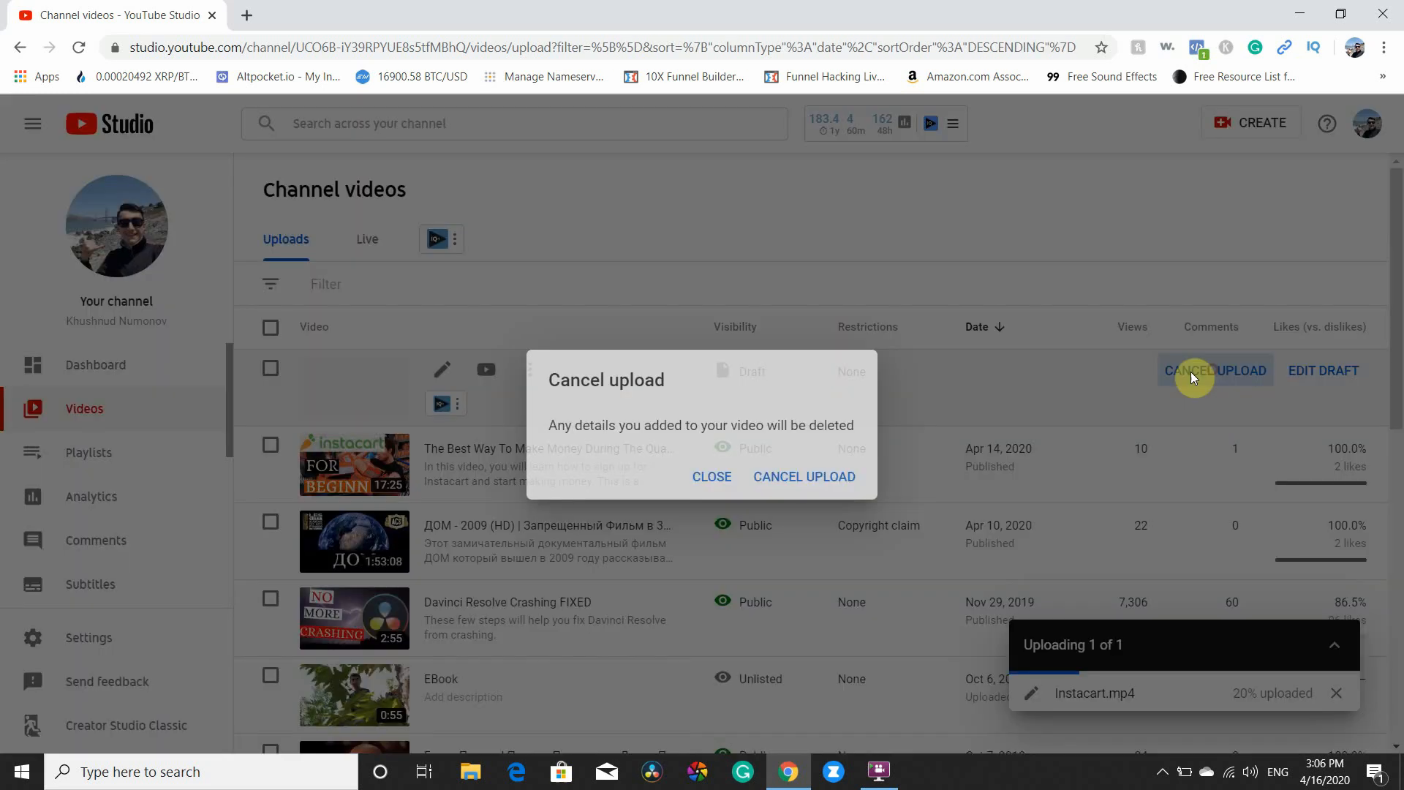
{"action": "left_click", "coordinate": [803, 476]}
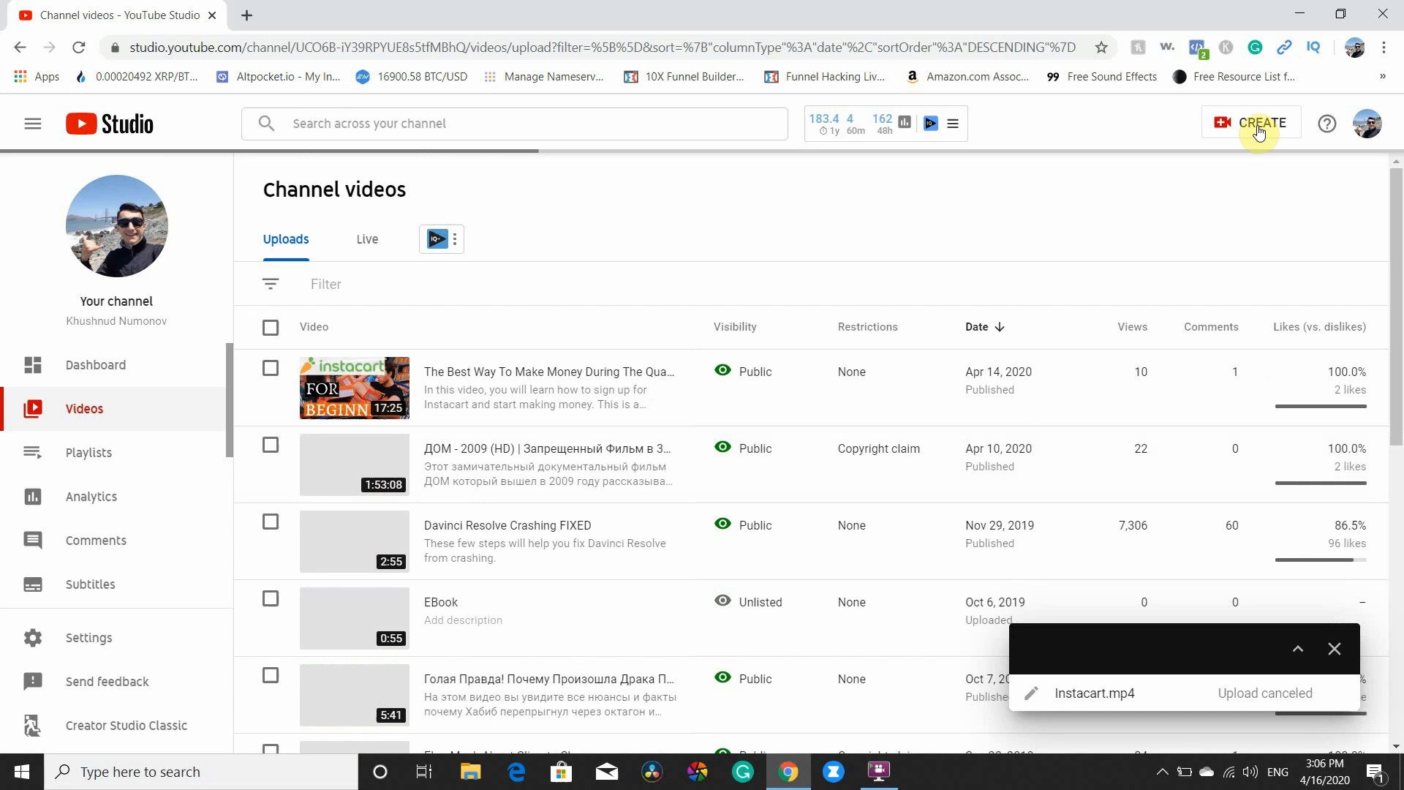
Switch from Create > Upload video to the classic uploader, skipping the feedback survey.
{"action": "left_click", "coordinate": [1261, 123]}
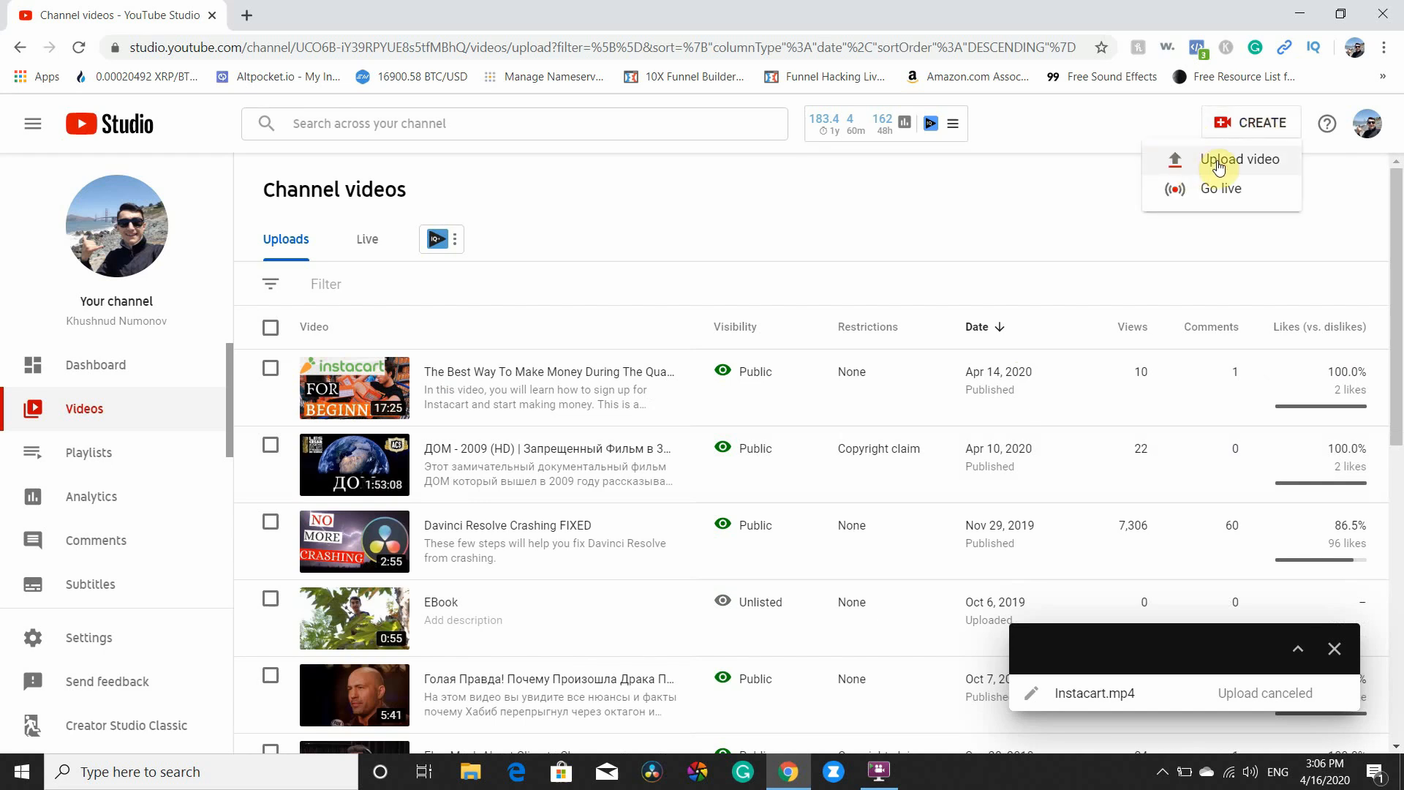
{"action": "left_click", "coordinate": [1241, 159]}
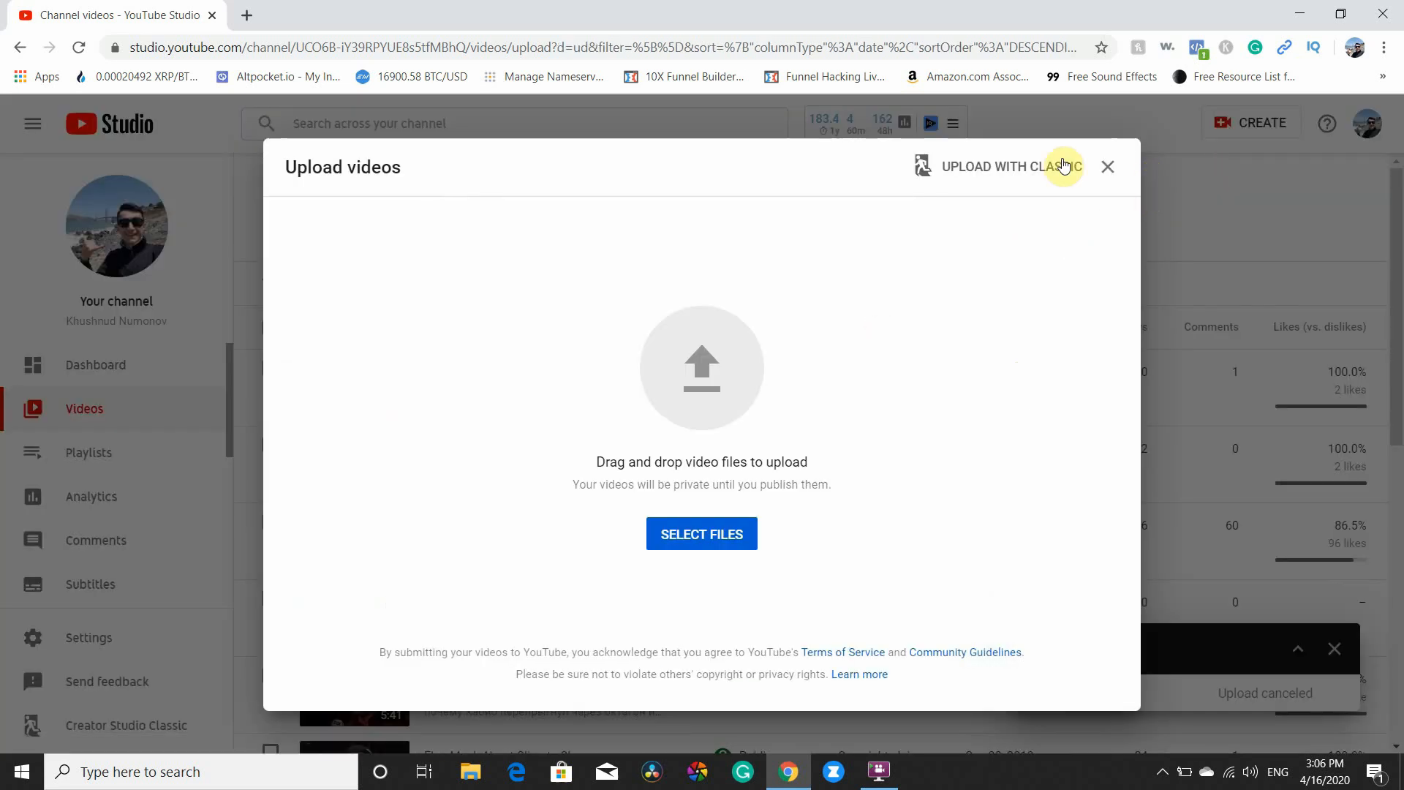
{"action": "left_click", "coordinate": [1011, 167]}
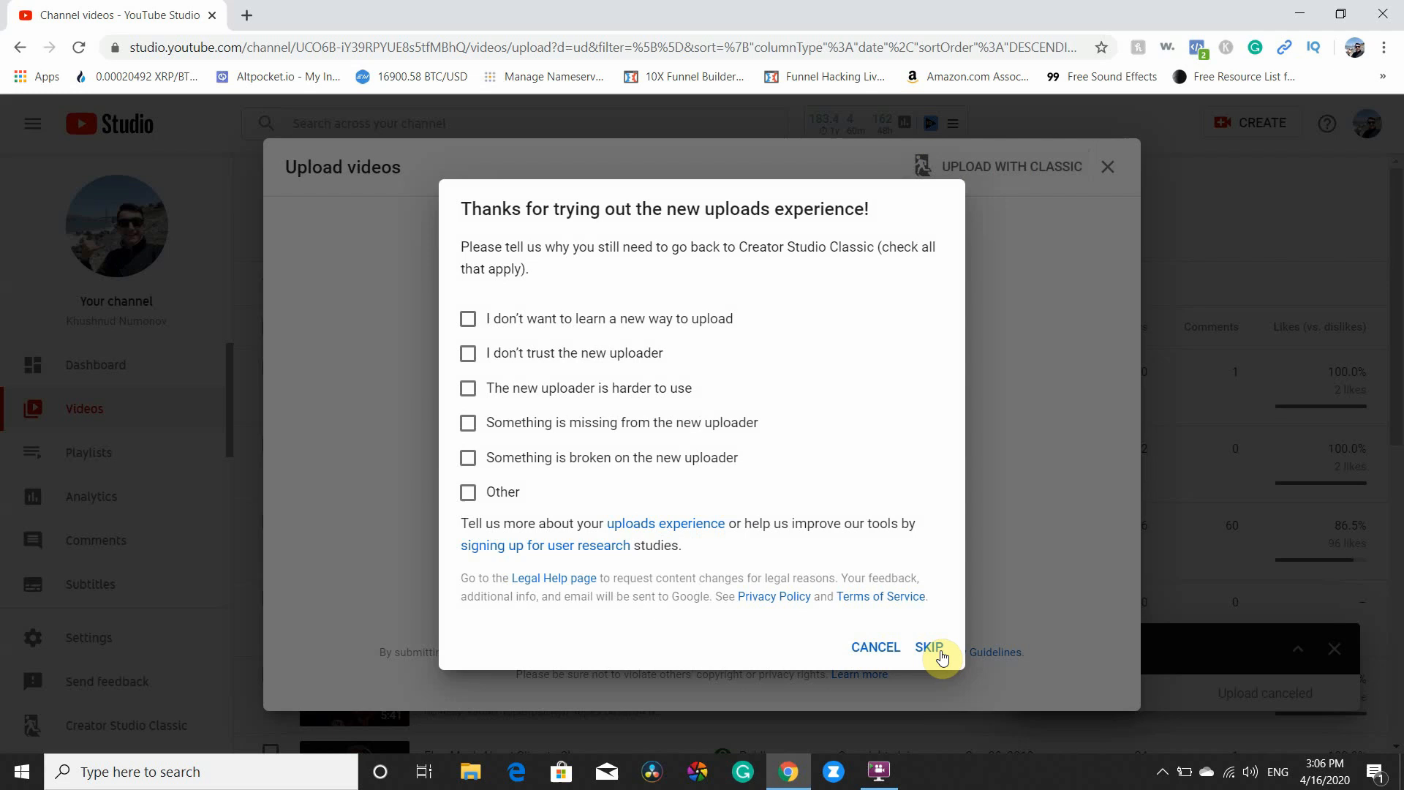
{"action": "left_click", "coordinate": [929, 647]}
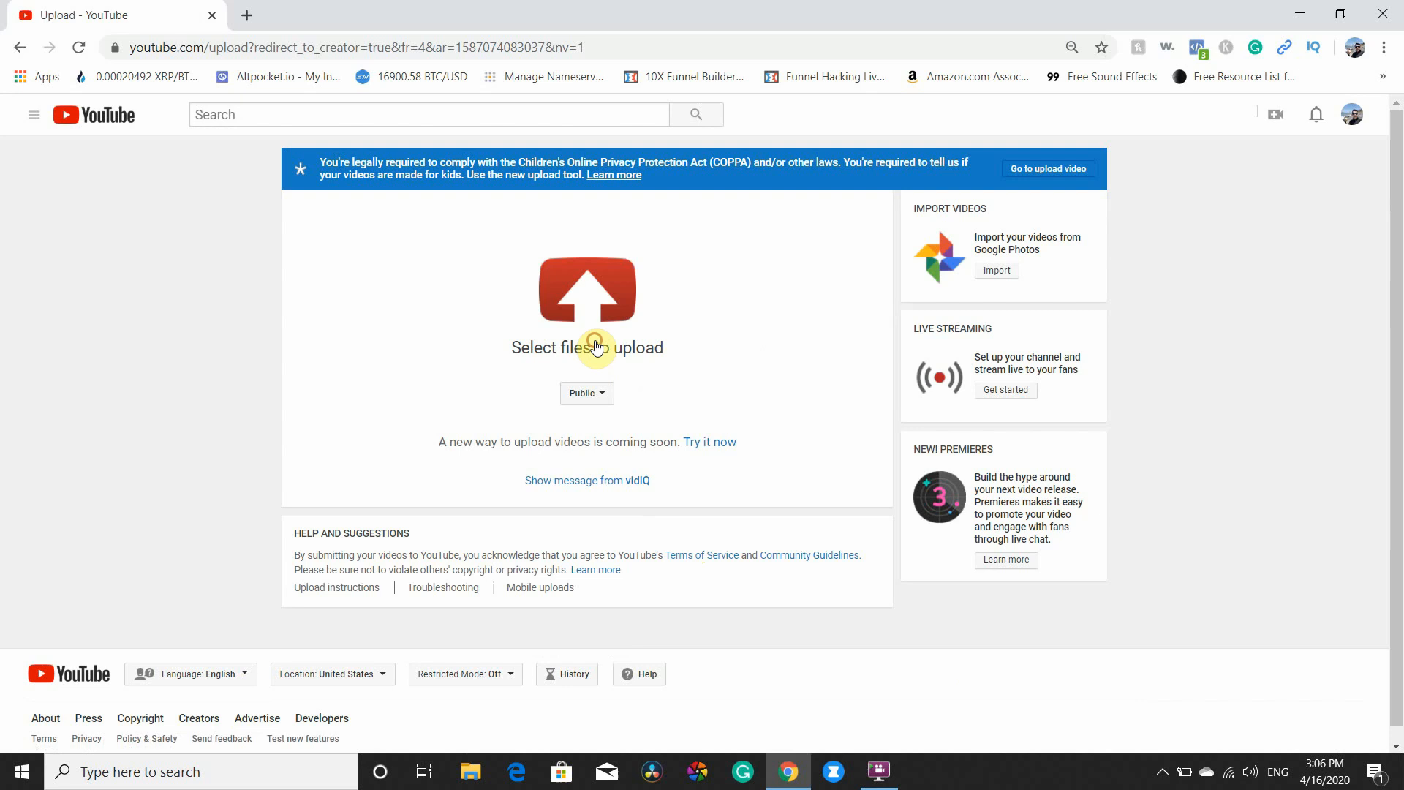
{"action": "left_click", "coordinate": [587, 347]}
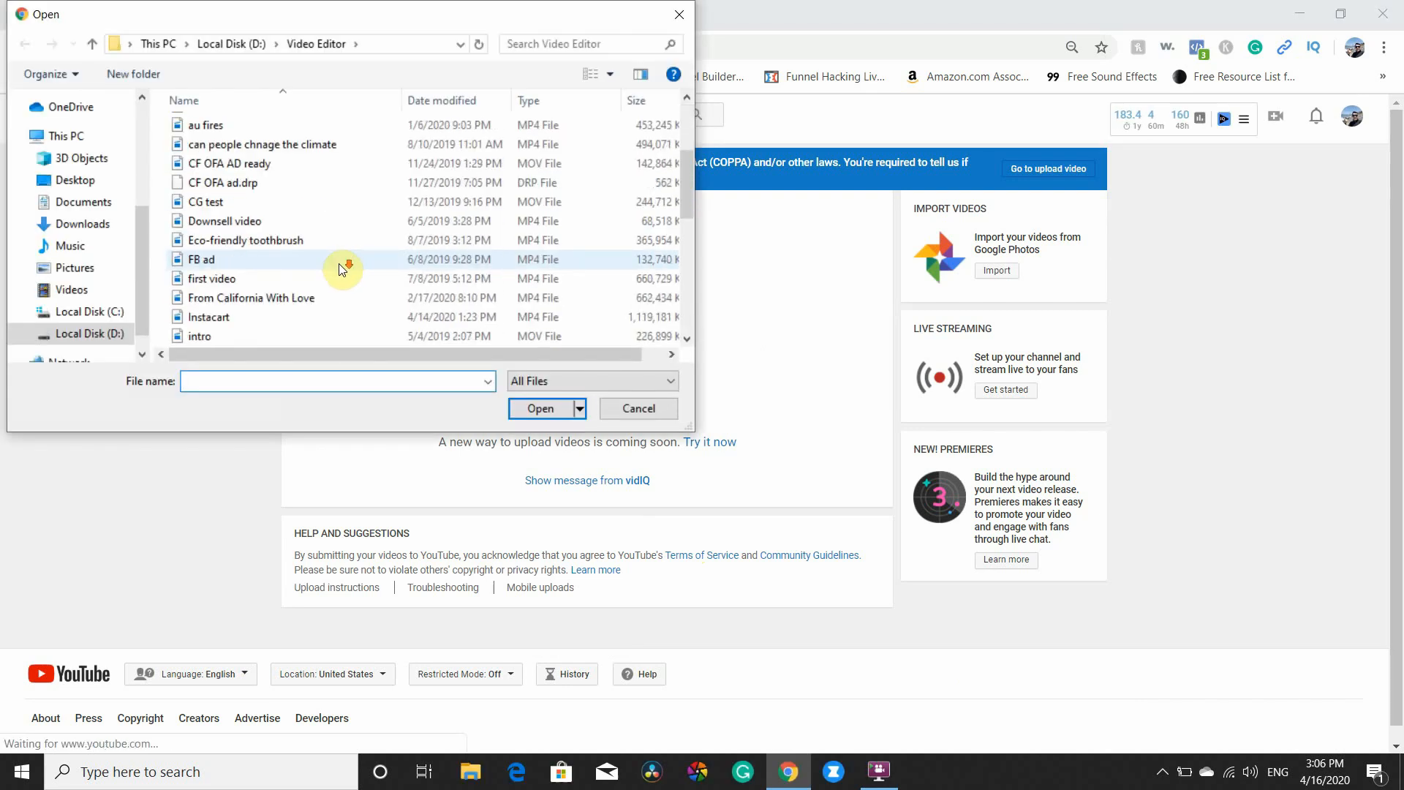
{"action": "double_click", "coordinate": [208, 317]}
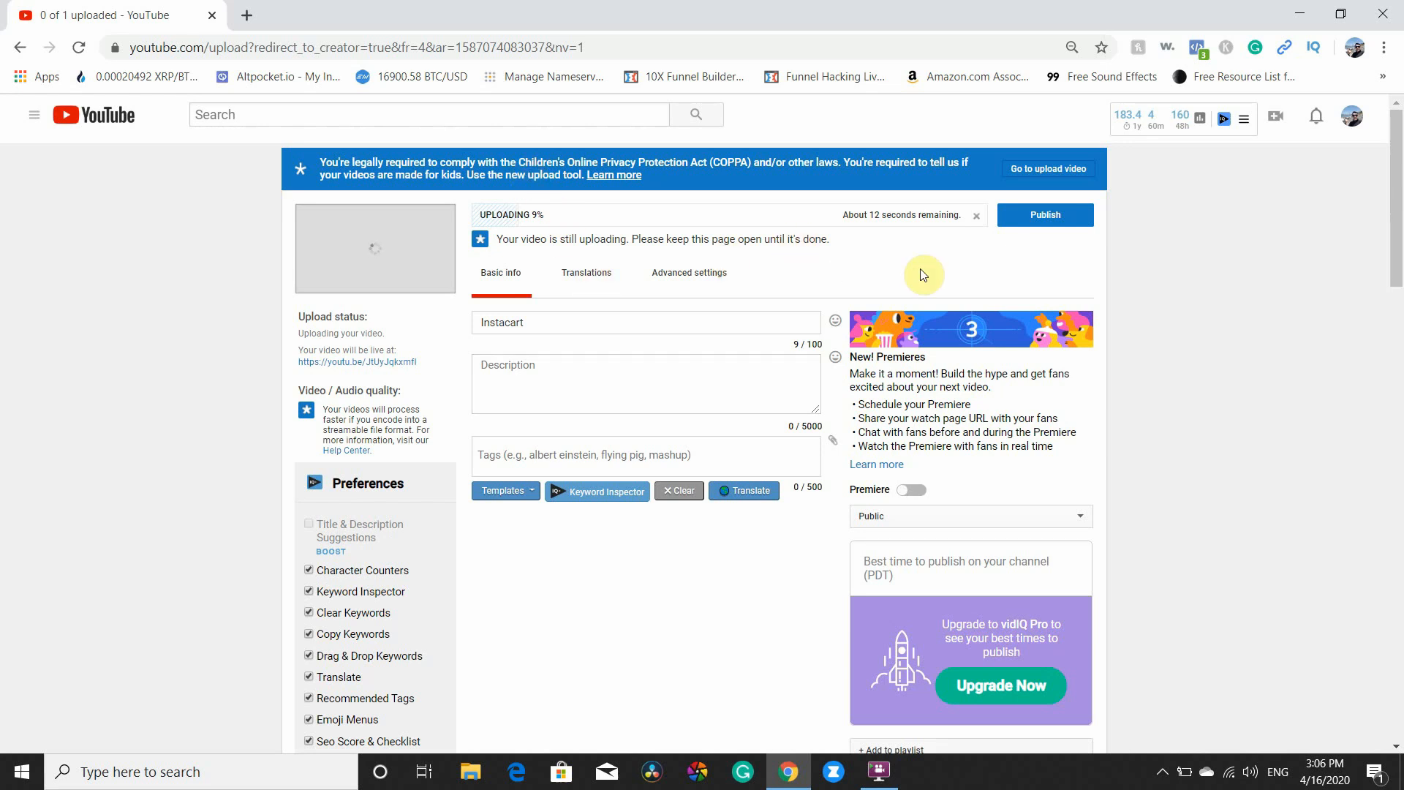
{"action": "mouse_move", "coordinate": [889, 234]}
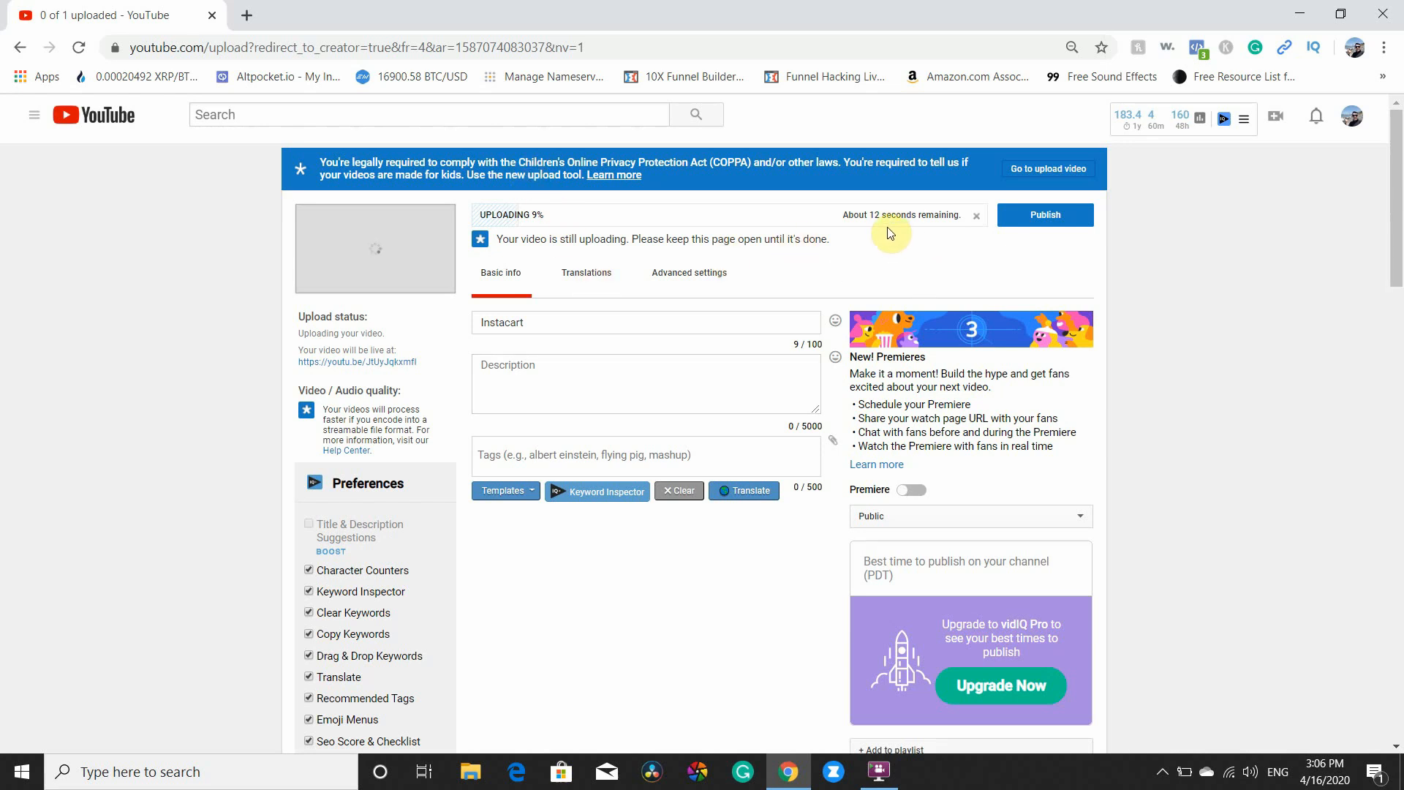
{"action": "mouse_move", "coordinate": [249, 18]}
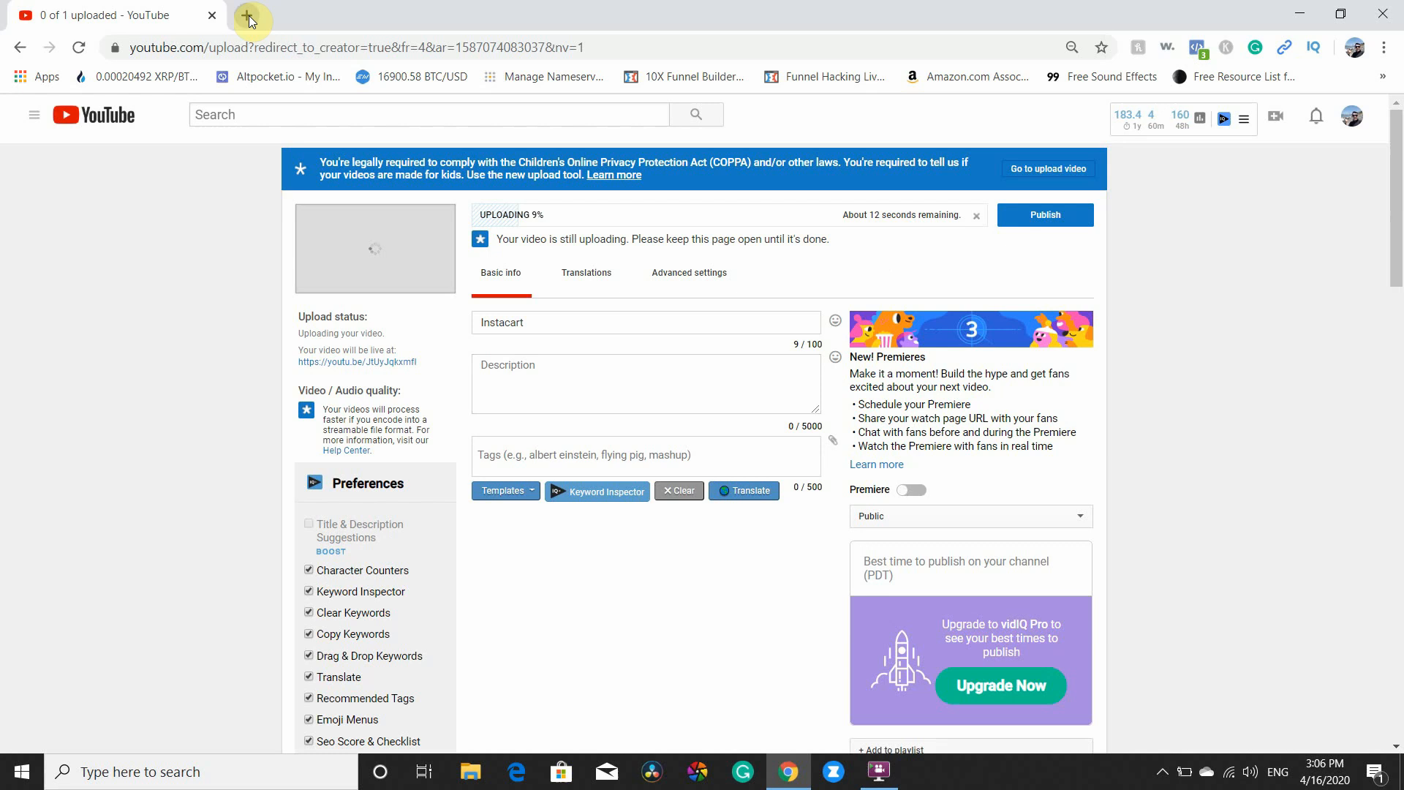
{"action": "mouse_move", "coordinate": [252, 20]}
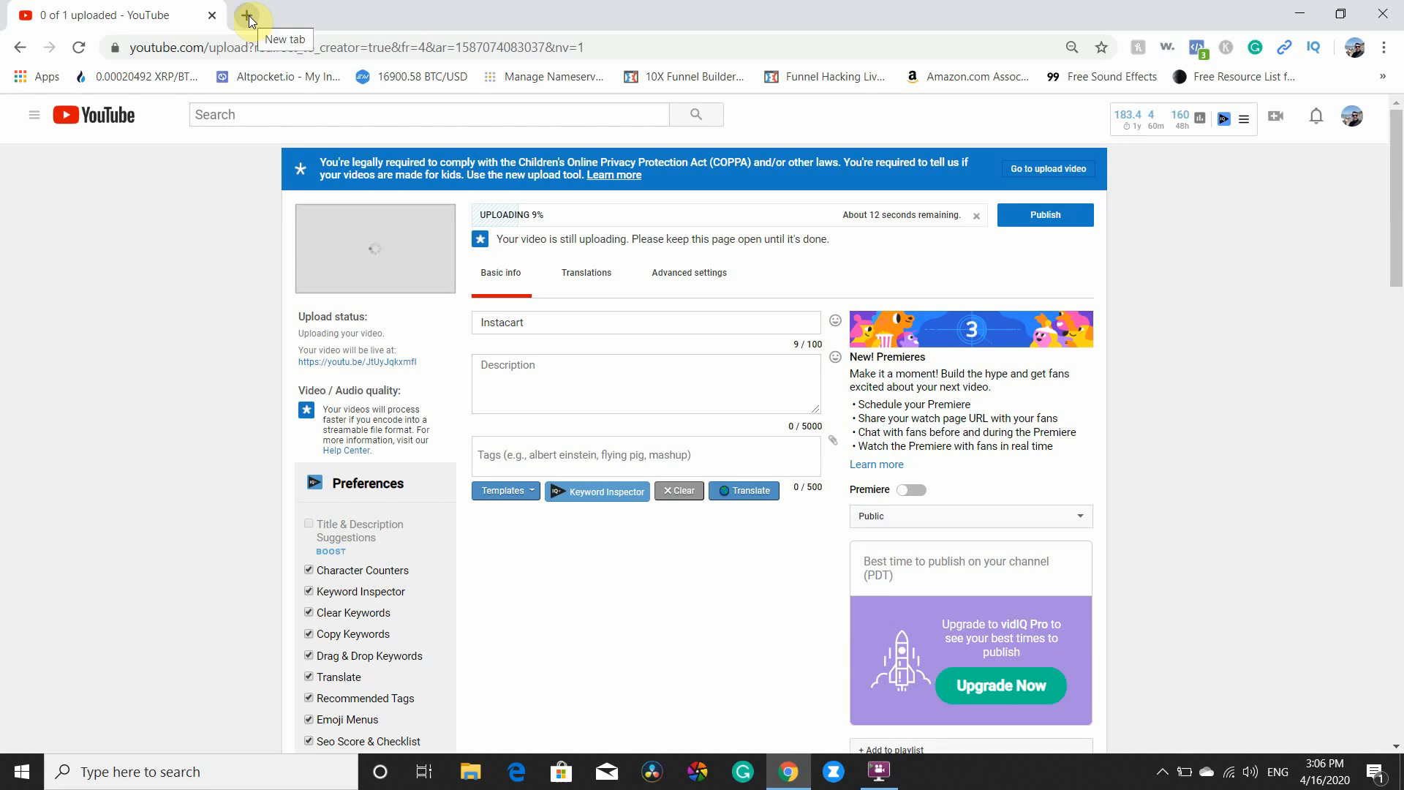
In a new tab, go from YouTube Studio to Legacy Creator Studio Classic, skipping the survey.
{"action": "left_click", "coordinate": [252, 15]}
{"action": "type", "text": "youtube.com"}
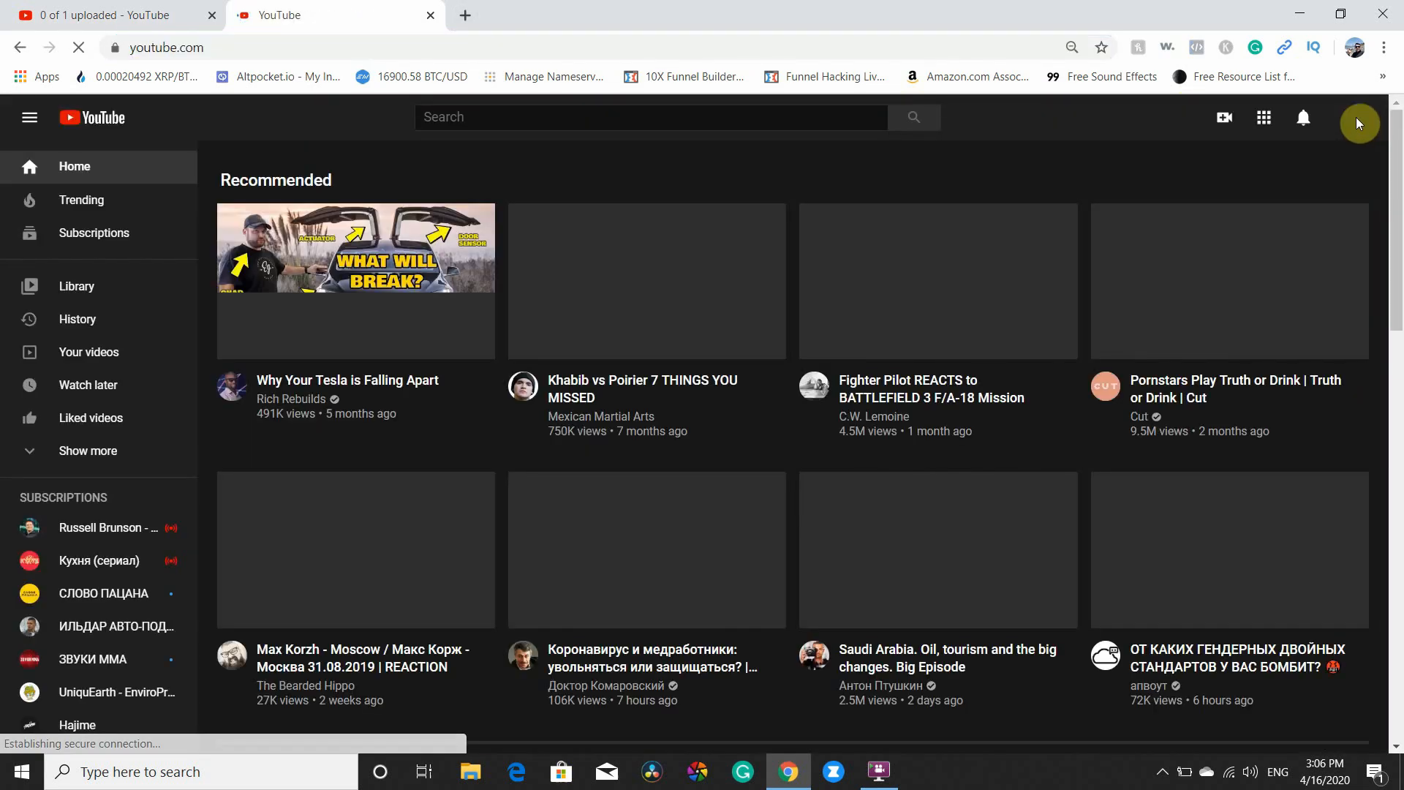
{"action": "left_click", "coordinate": [1355, 117]}
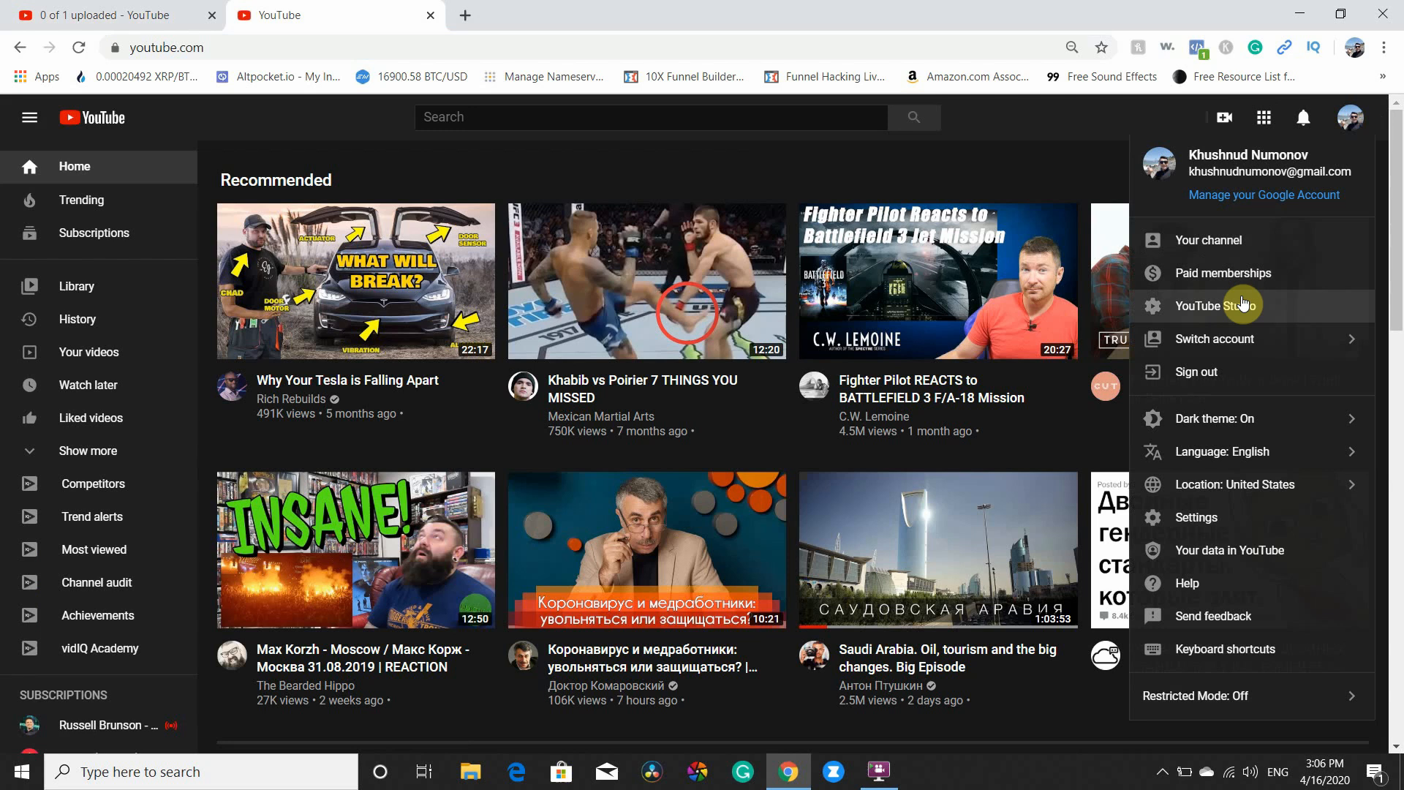
{"action": "left_click", "coordinate": [1219, 304]}
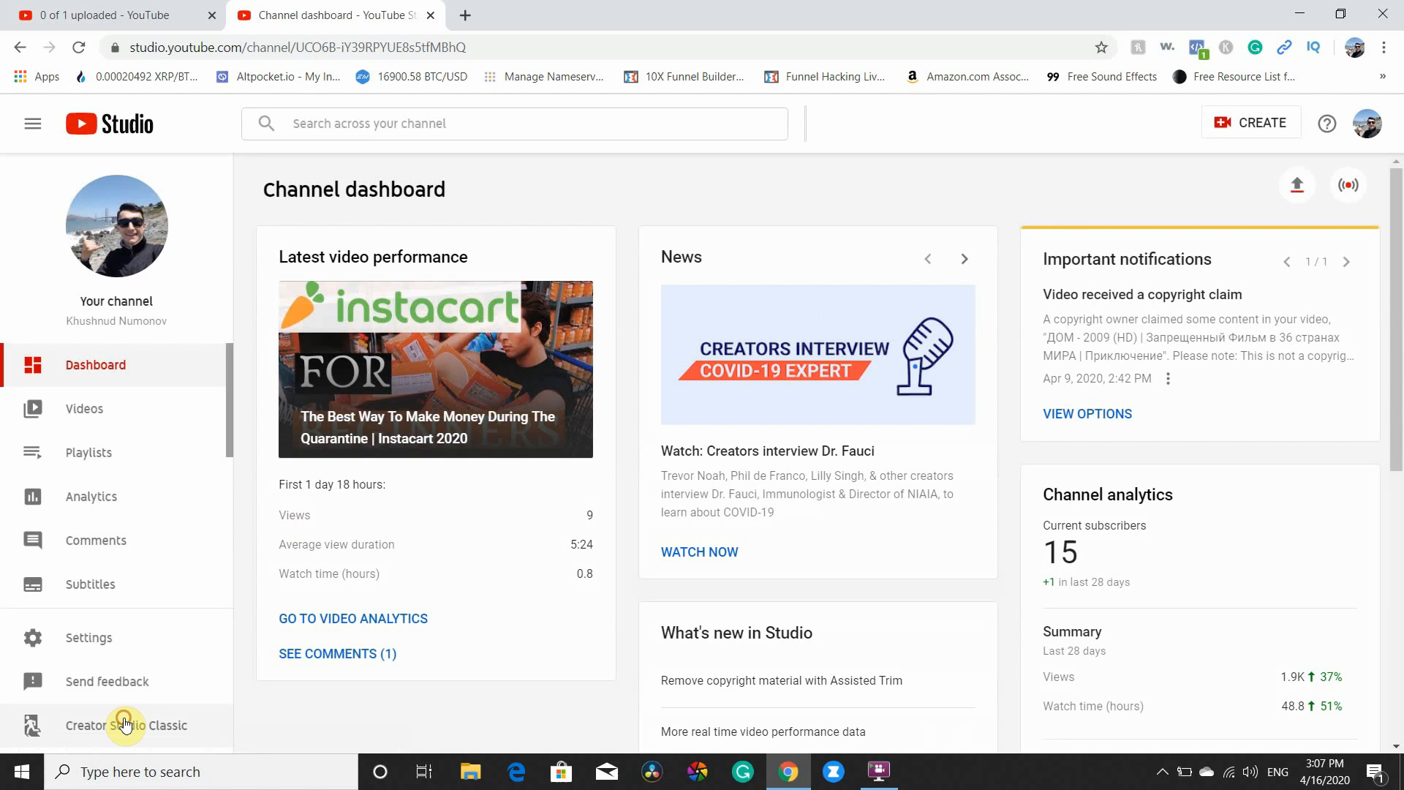
{"action": "left_click", "coordinate": [125, 725]}
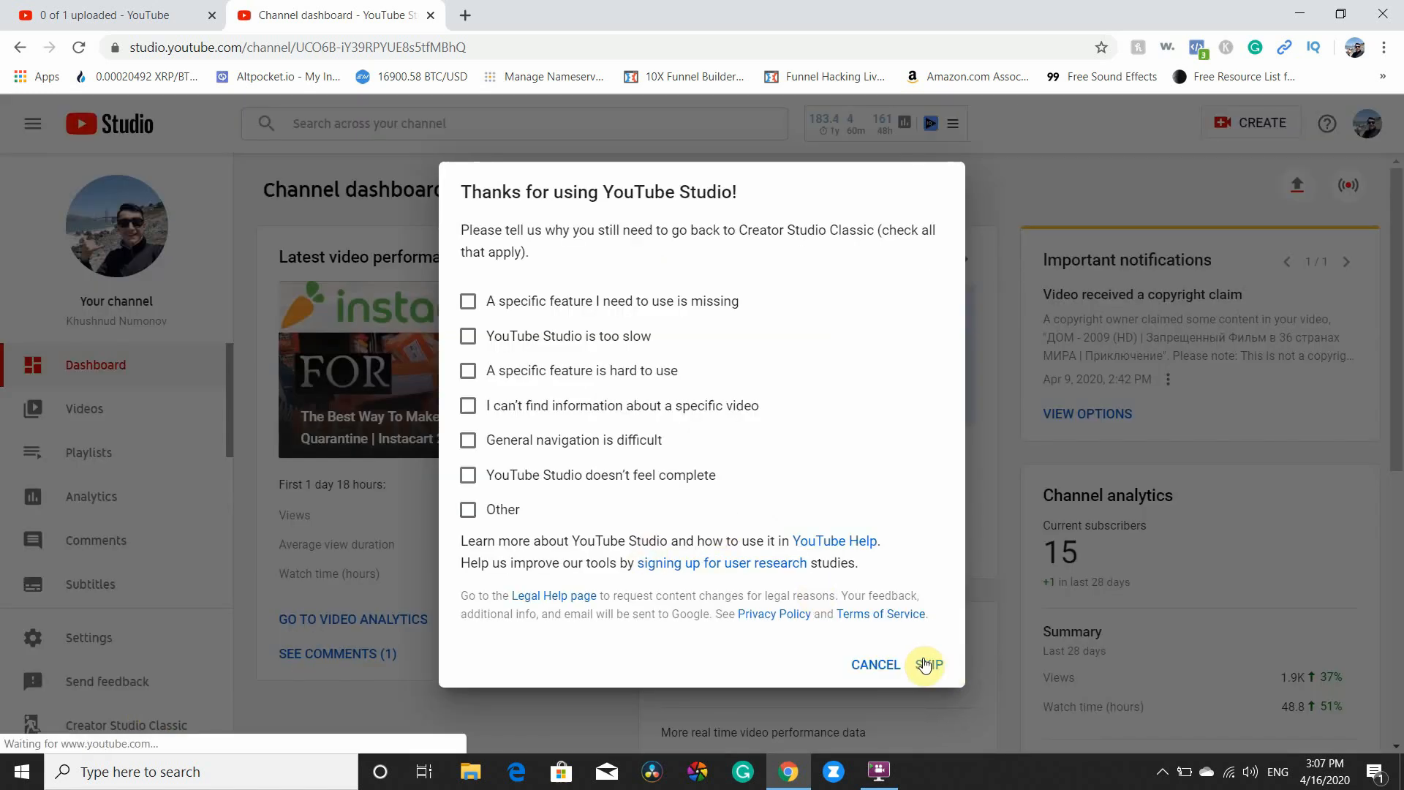
{"action": "left_click", "coordinate": [927, 665]}
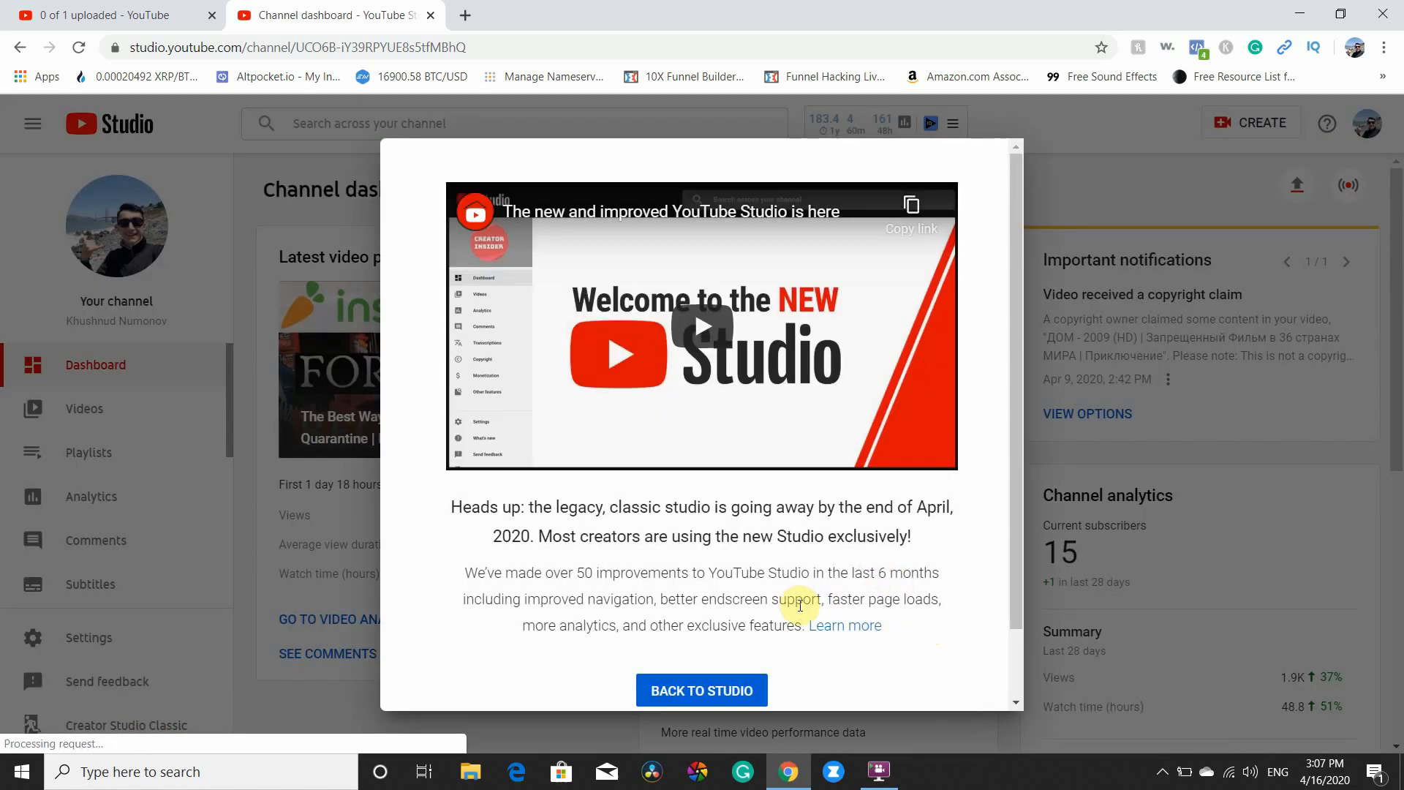
{"action": "scroll", "scroll_direction": "down", "scroll_amount": 3}
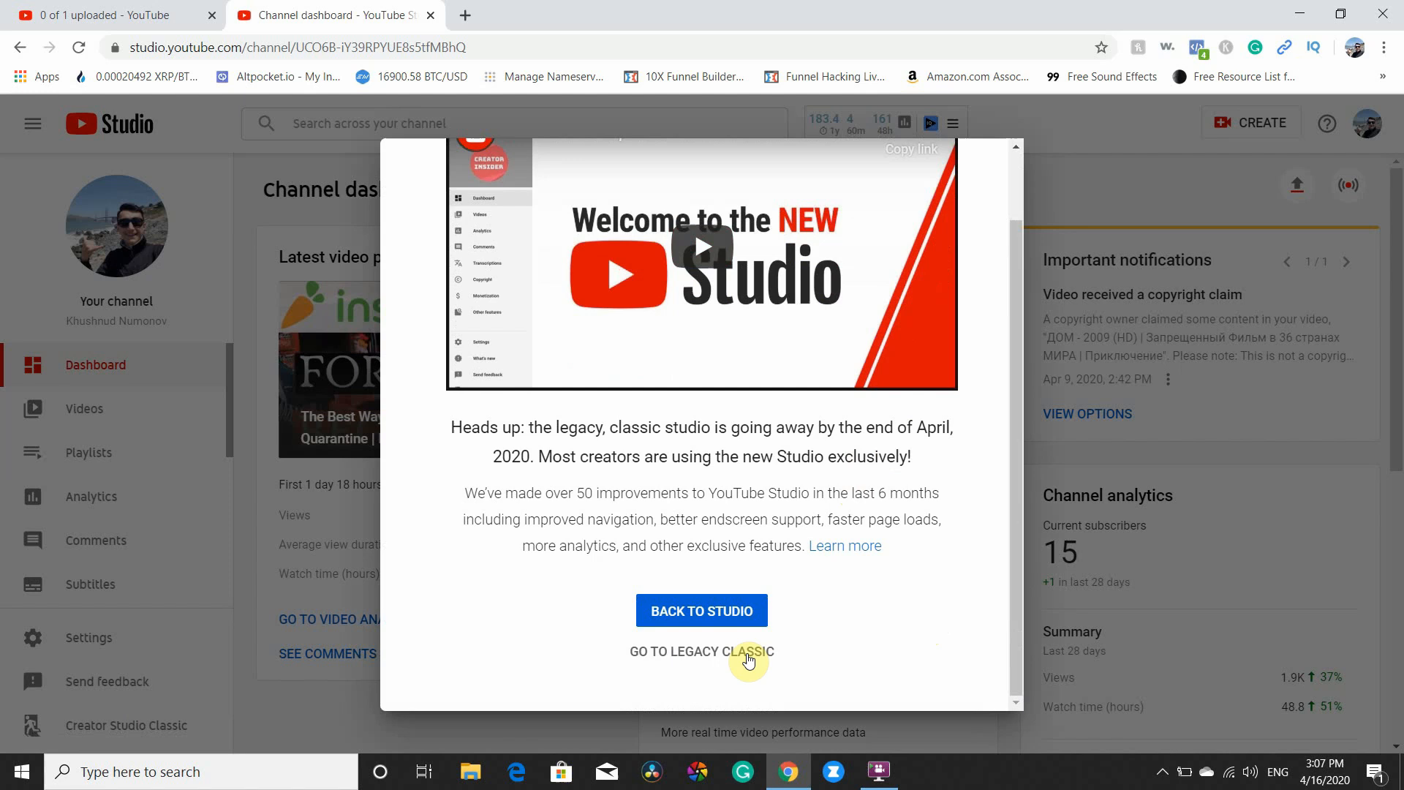
{"action": "left_click", "coordinate": [701, 651]}
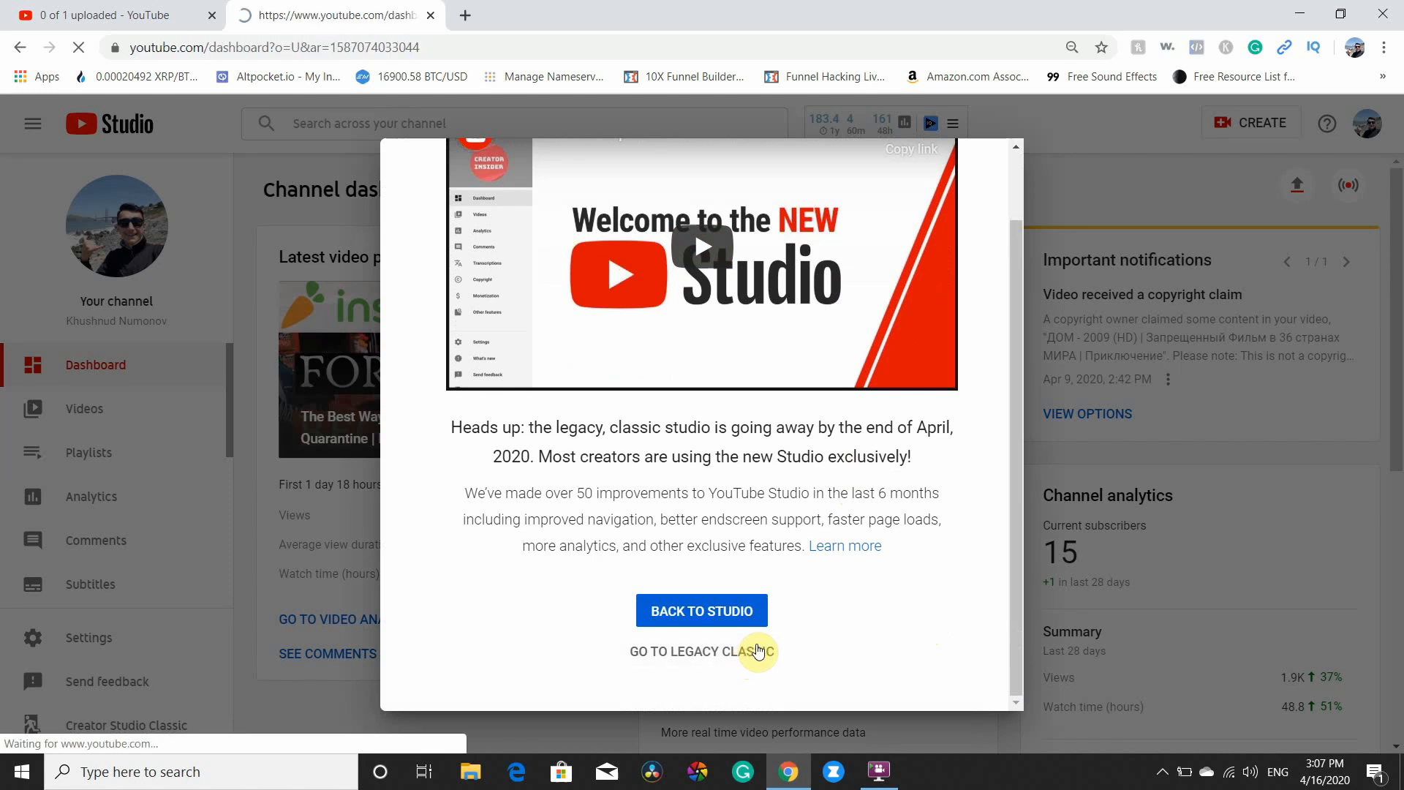
Open Video Manager > Videos in the classic dashboard.
{"action": "left_click", "coordinate": [702, 651]}
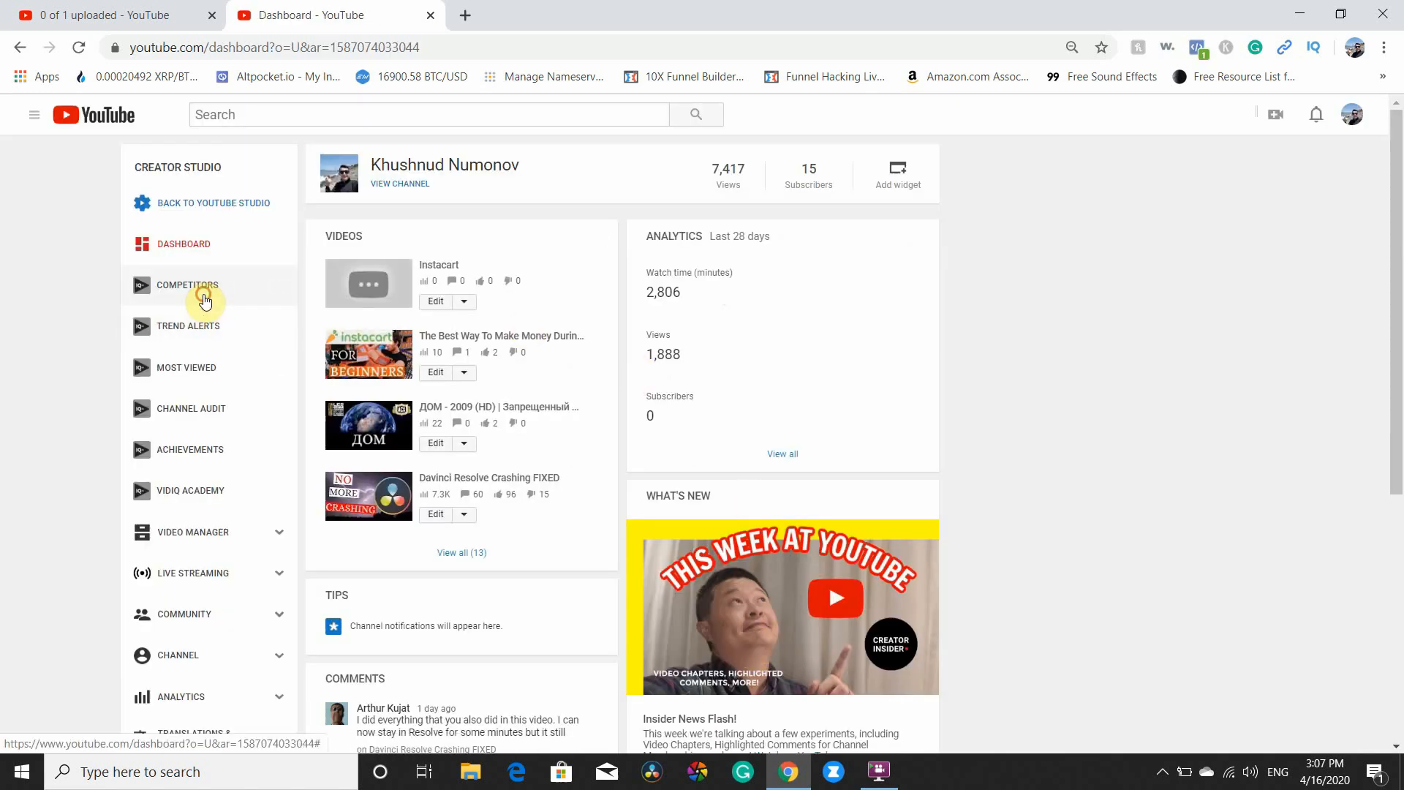
{"action": "left_click", "coordinate": [186, 284]}
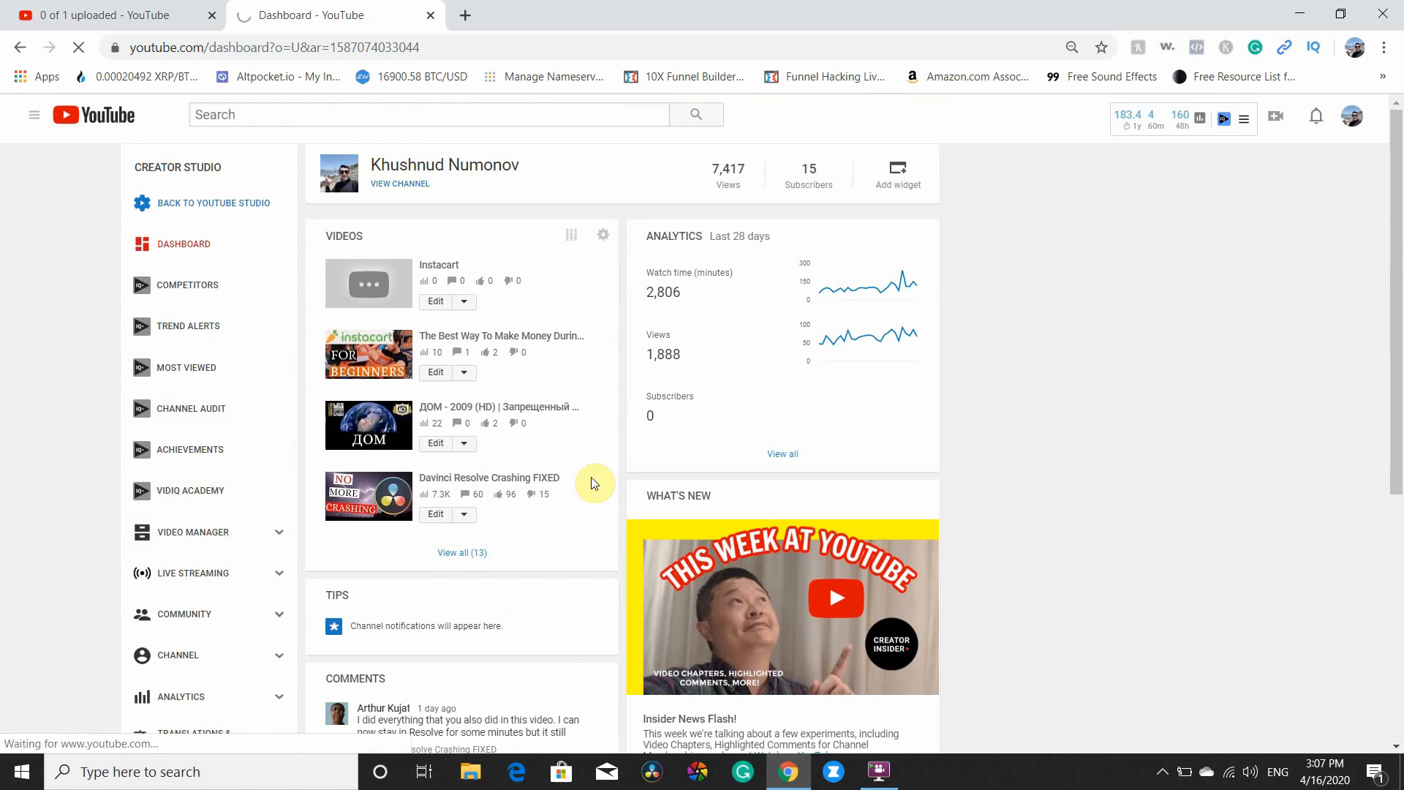
{"action": "left_click", "coordinate": [462, 553]}
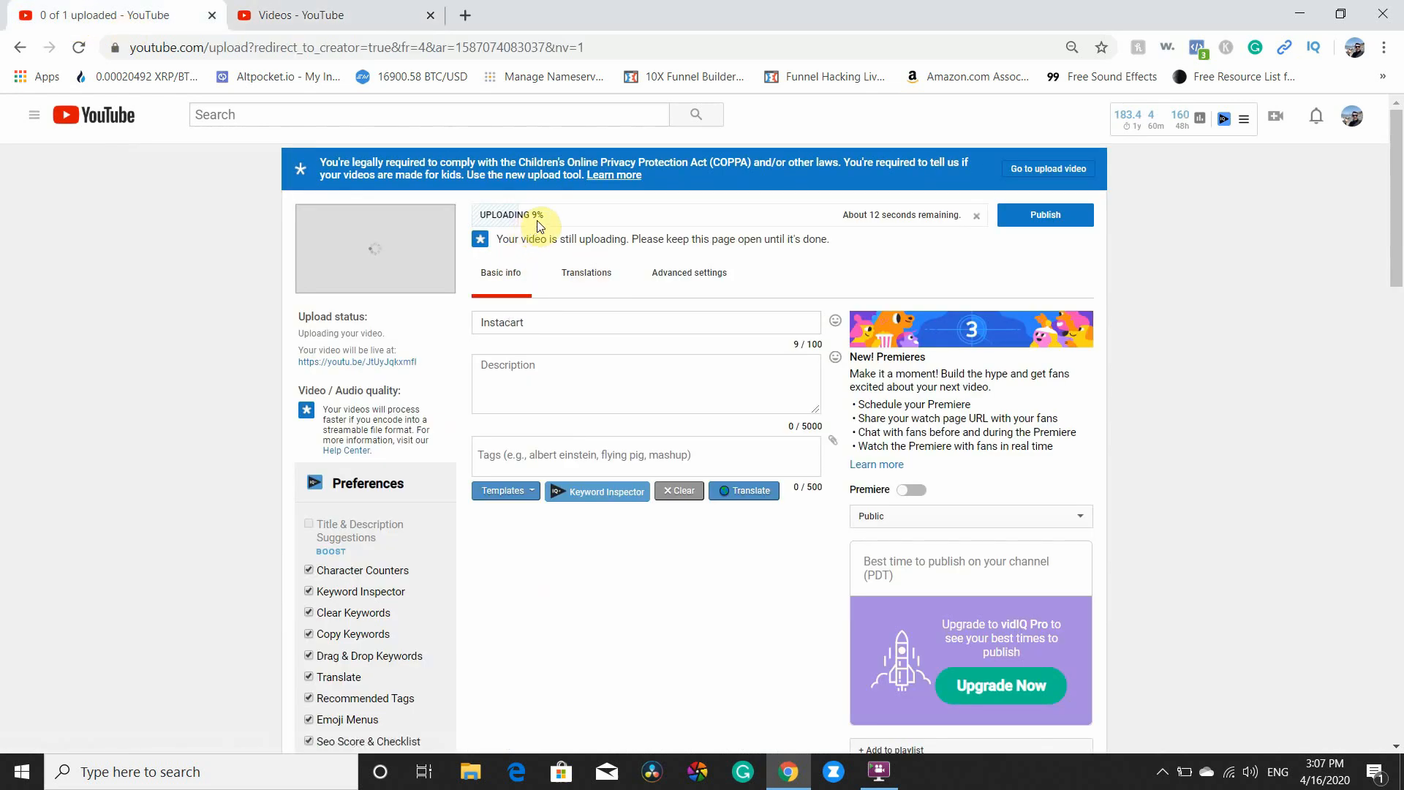
Return to the second tab to watch Instacart's upload progress in Video Manager.
{"action": "left_click", "coordinate": [308, 15]}
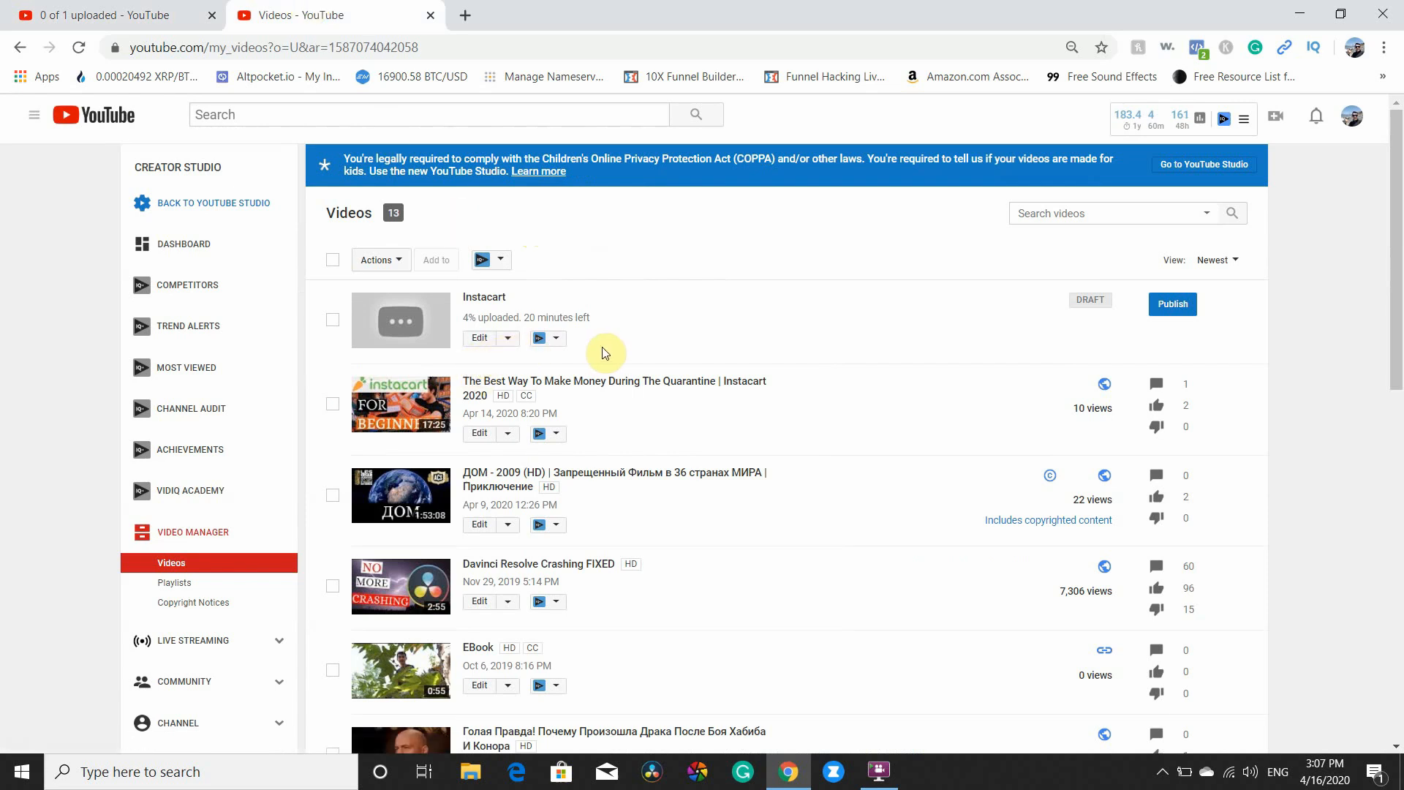
{"action": "mouse_move", "coordinate": [615, 327]}
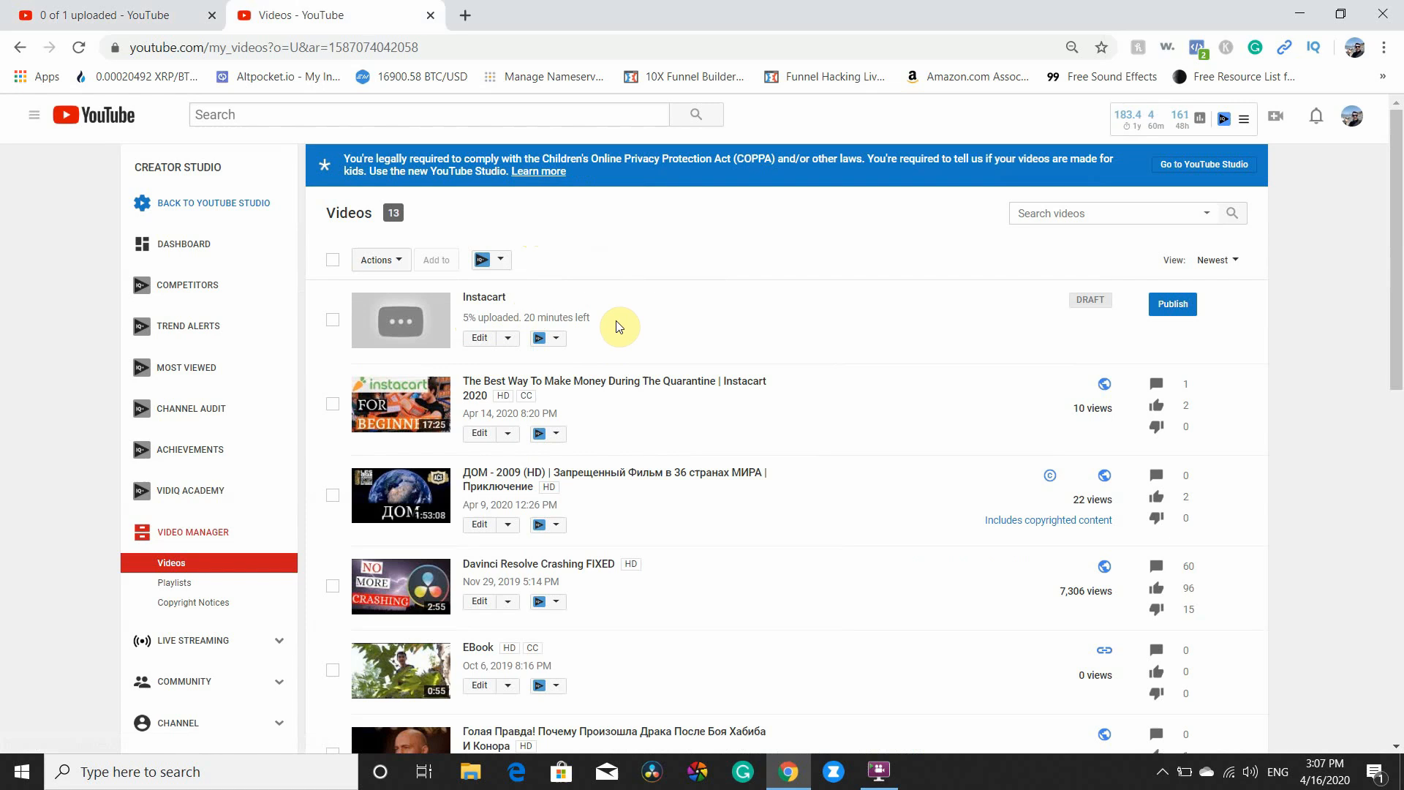
{"action": "mouse_move", "coordinate": [596, 331]}
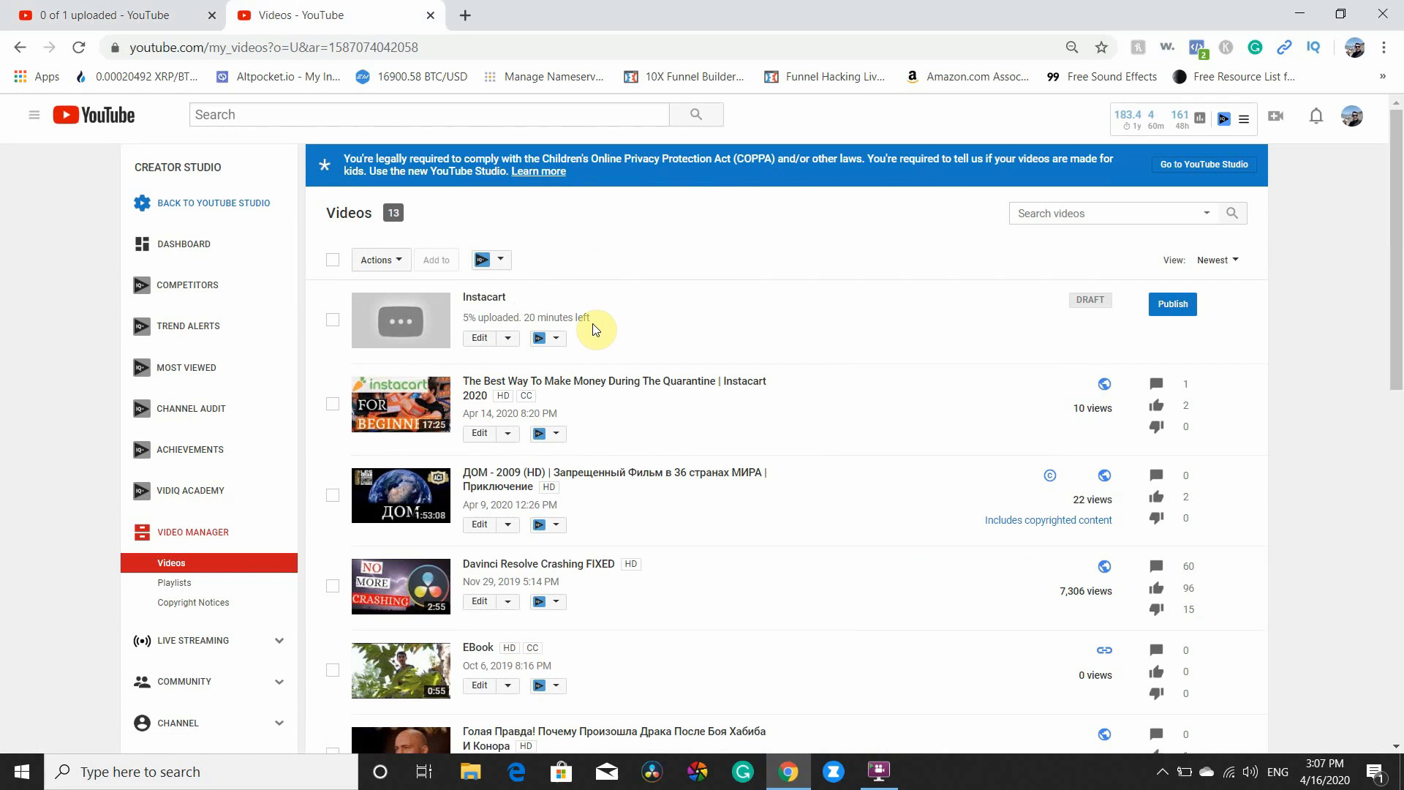
{"action": "mouse_move", "coordinate": [551, 327]}
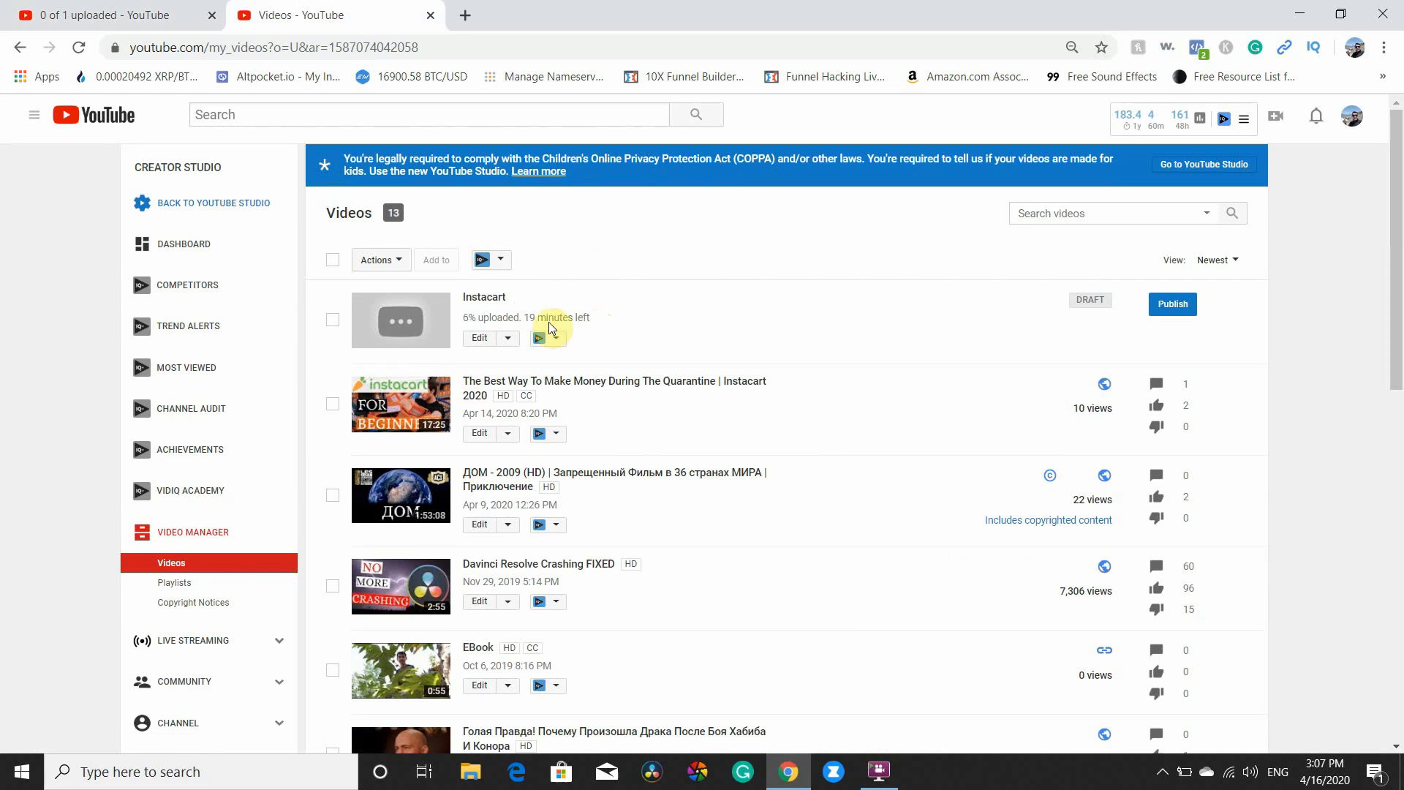